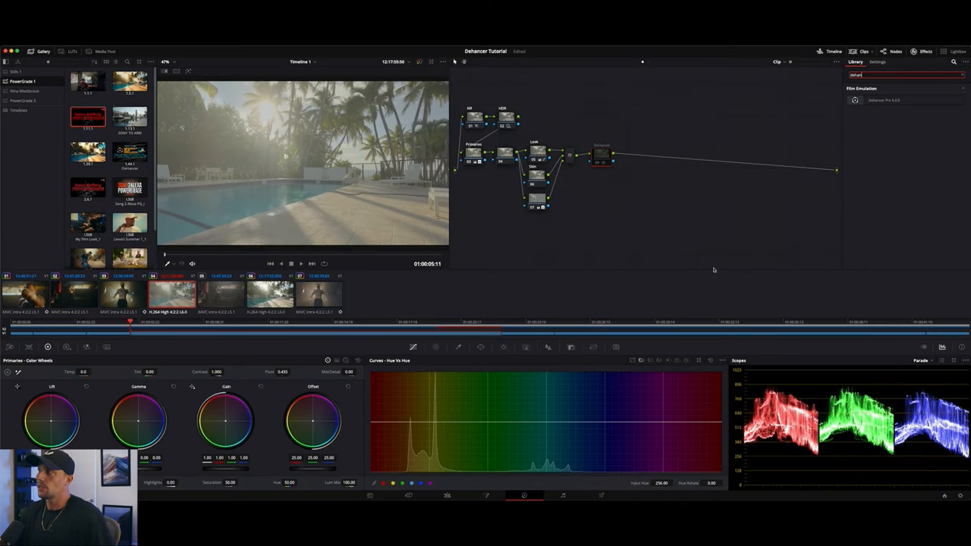
- Select the Dehancer Pro node so its OFX settings show the warm film look
click(903, 100)
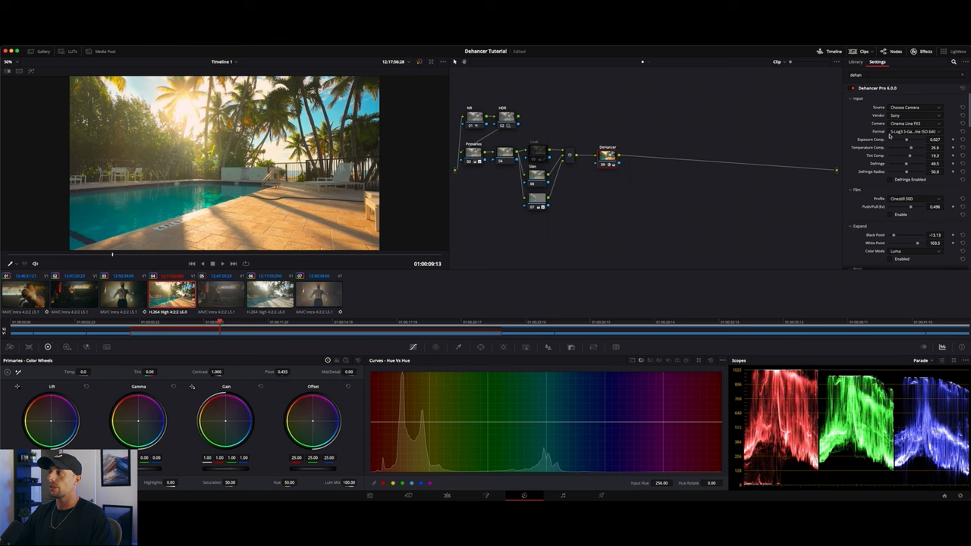
click(910, 108)
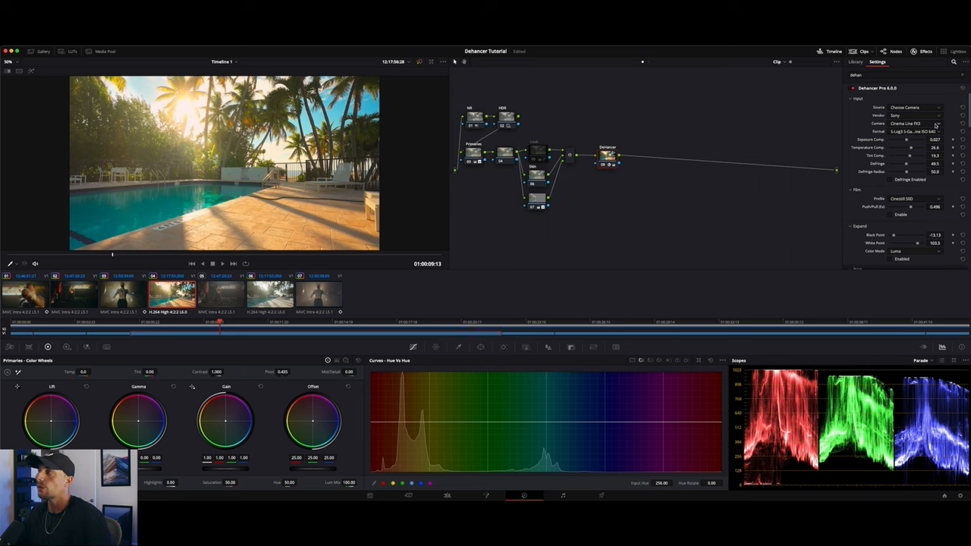
- Select another node so the pool clip shows without the Dehancer grade
click(913, 123)
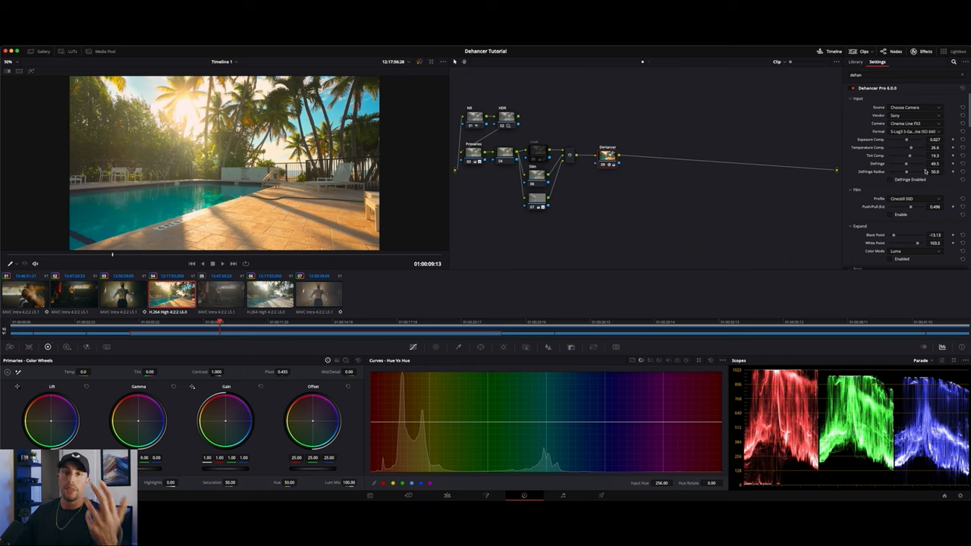
mouse_move(531, 133)
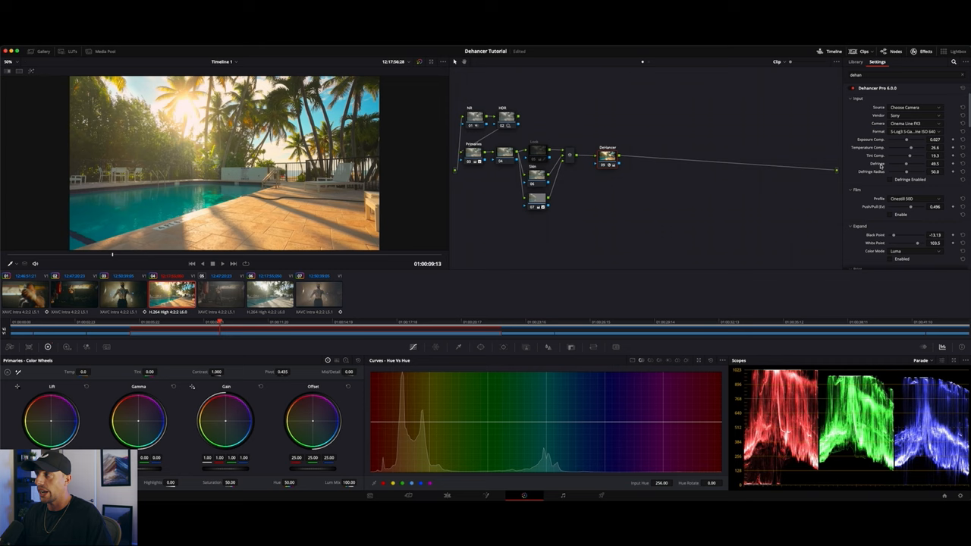
mouse_move(906, 171)
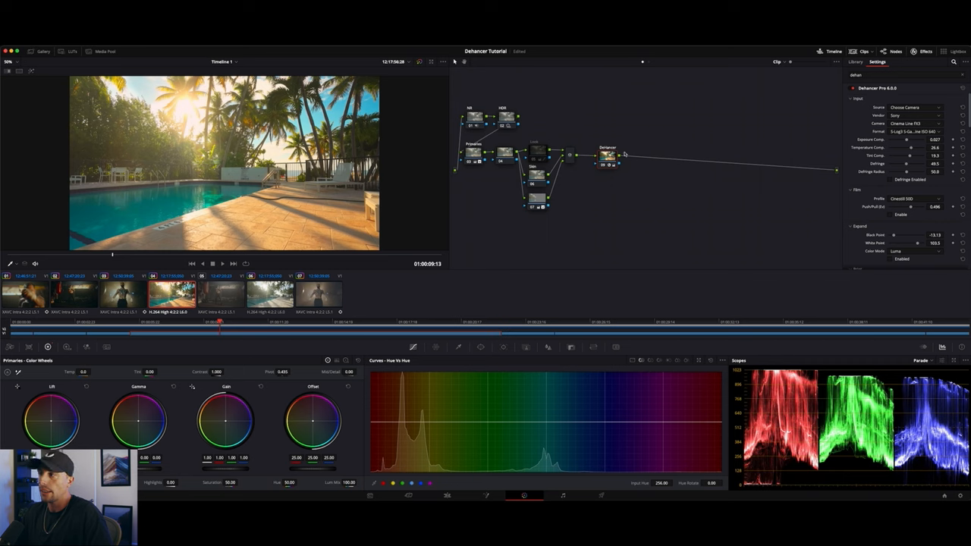
mouse_move(931, 88)
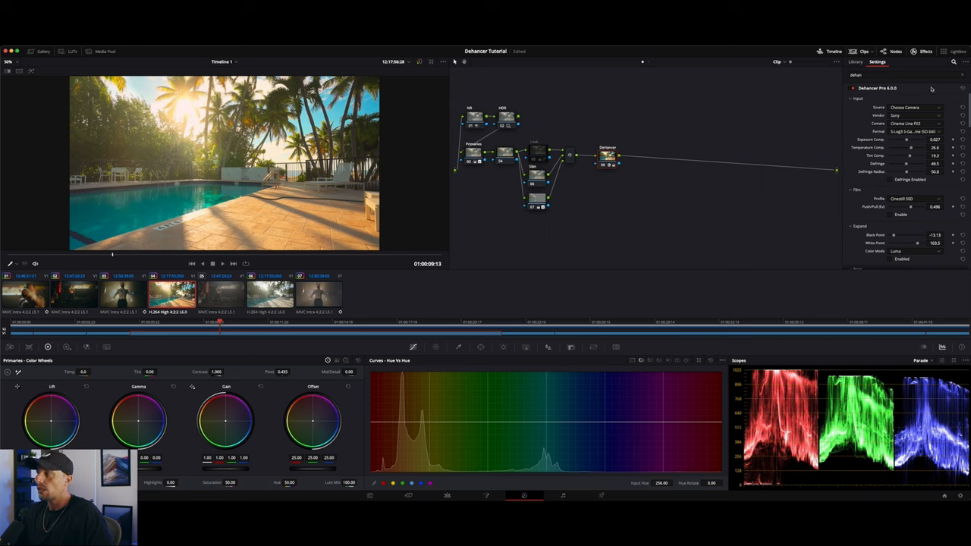
mouse_move(422, 152)
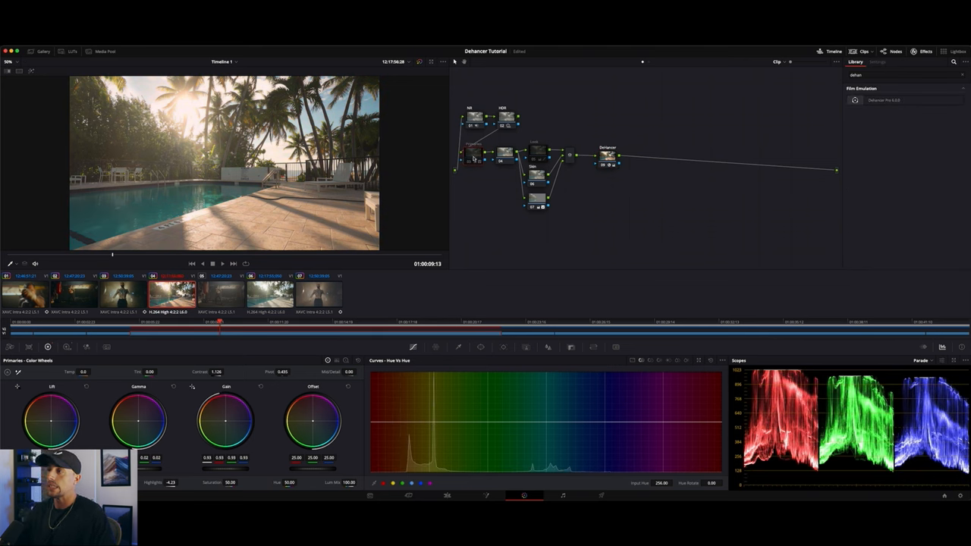
- Switch the Dehancer node back on and reopen its settings panel
click(877, 61)
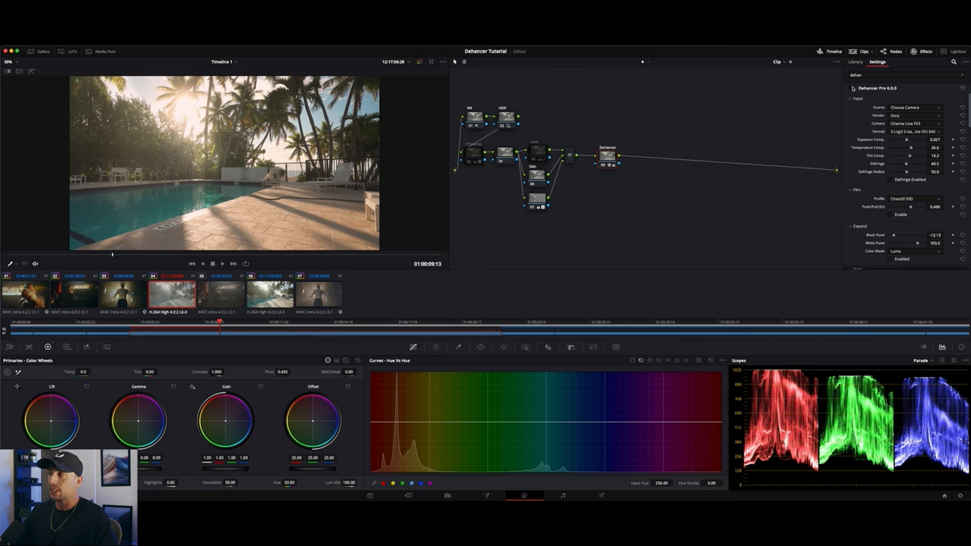
click(856, 61)
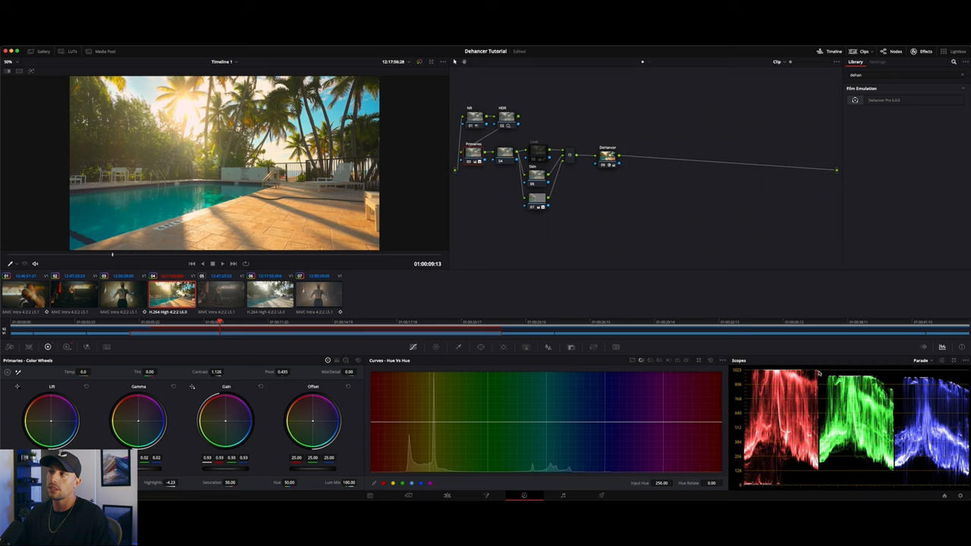
mouse_move(751, 295)
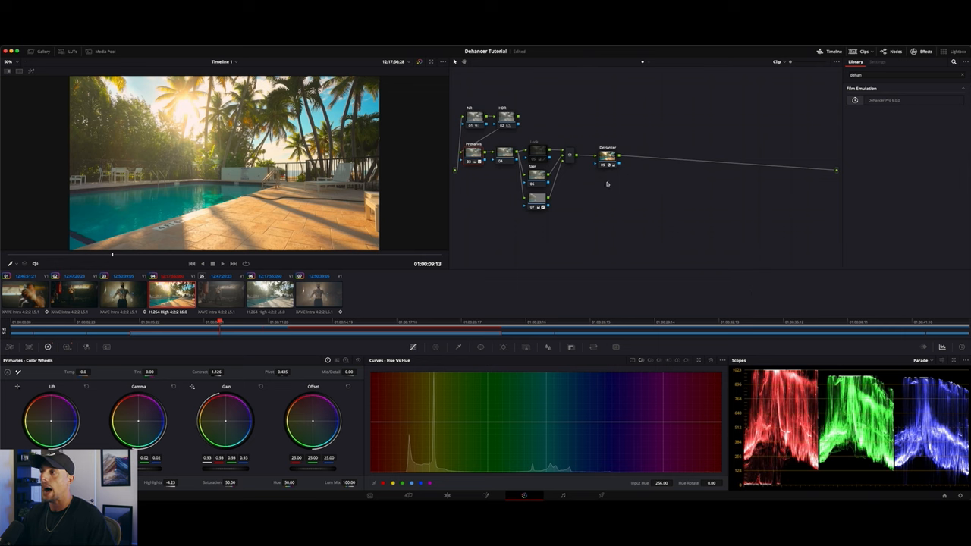
click(876, 61)
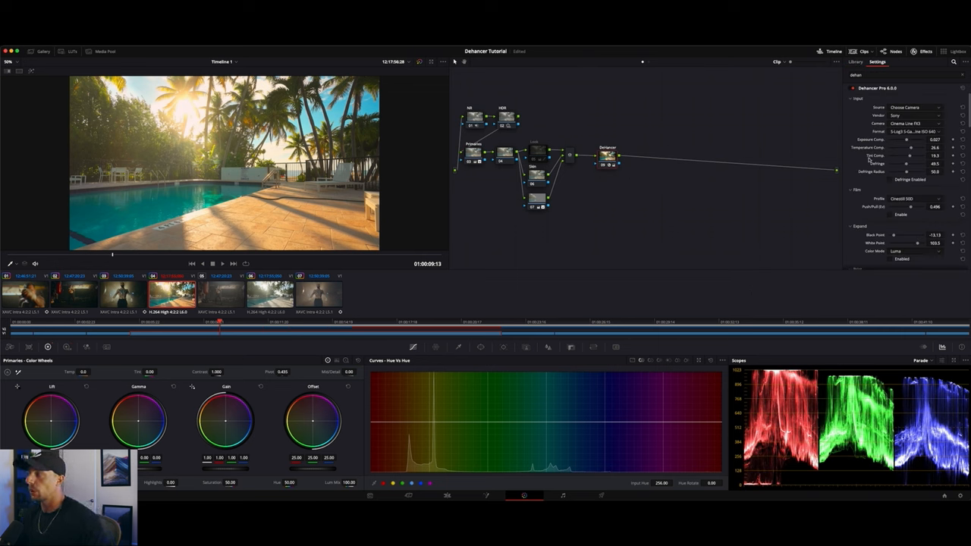
- Scroll to the Film section and open the film stock Profile dropdown
scroll(down, 3)
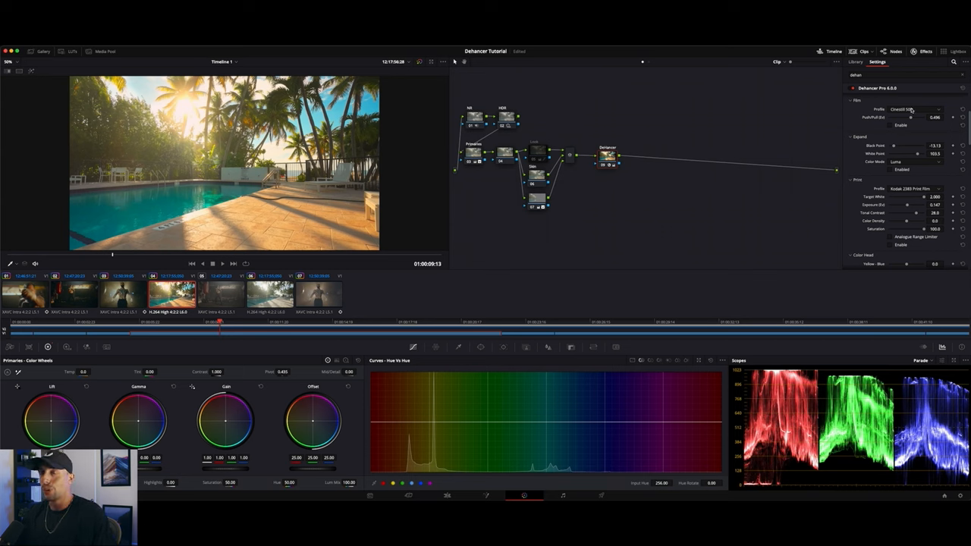
click(913, 109)
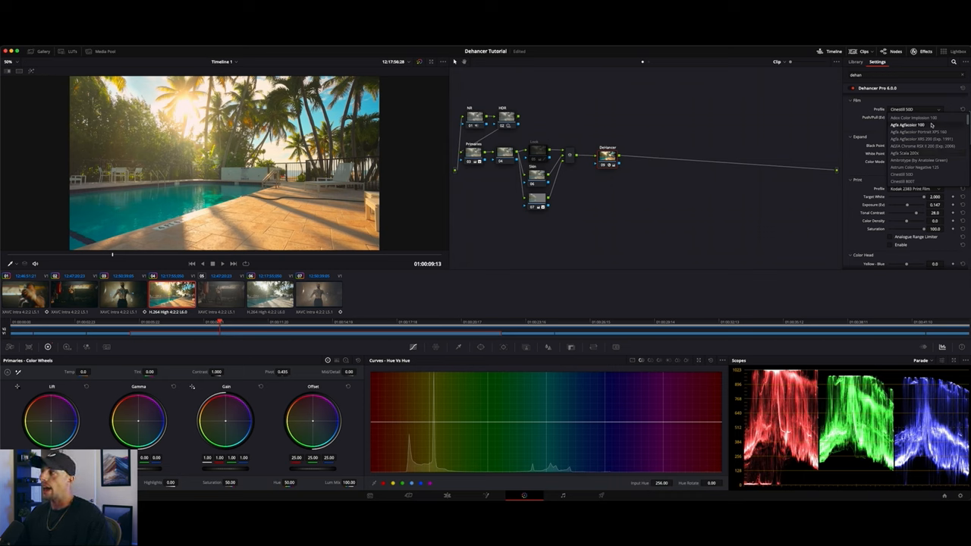
- Preview several film stock profiles and settle on a warmer, softer stock
click(918, 125)
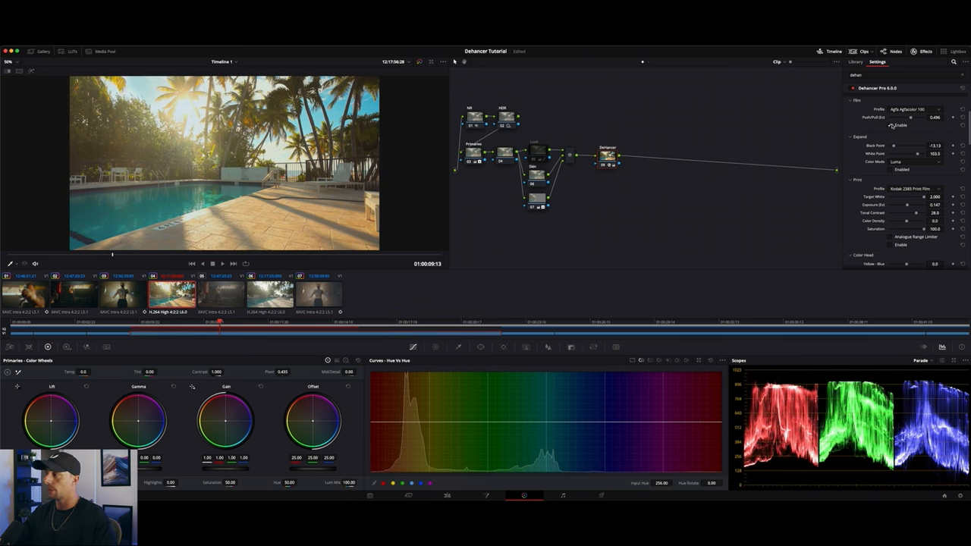
click(913, 110)
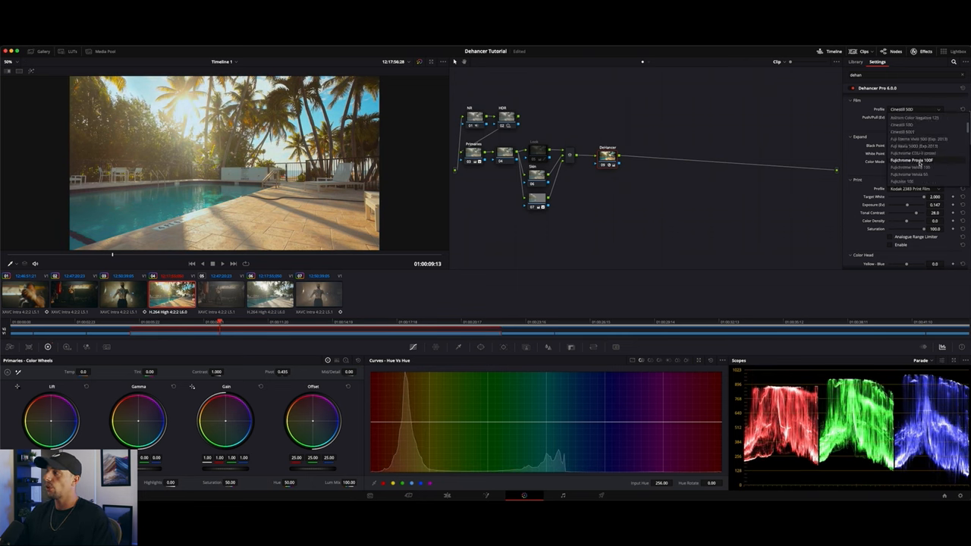
click(910, 160)
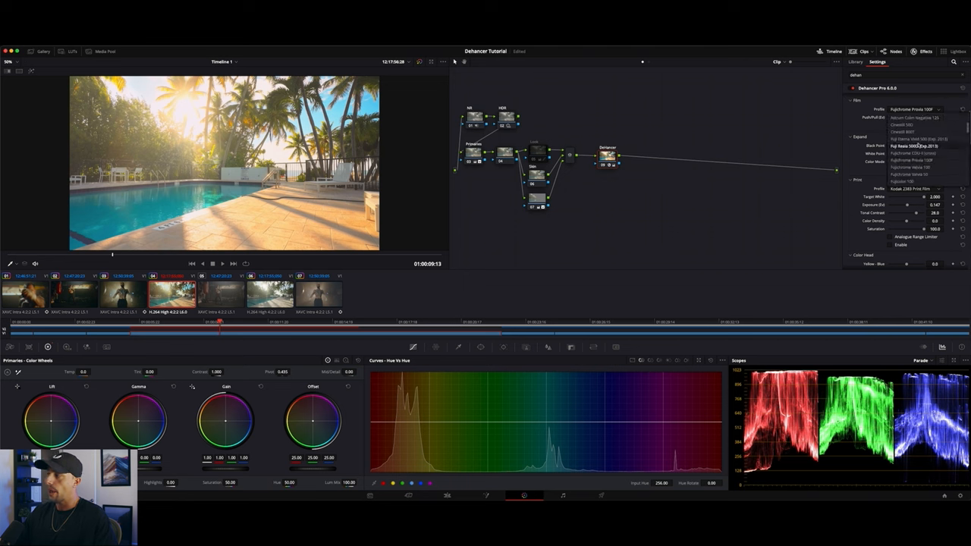
click(909, 167)
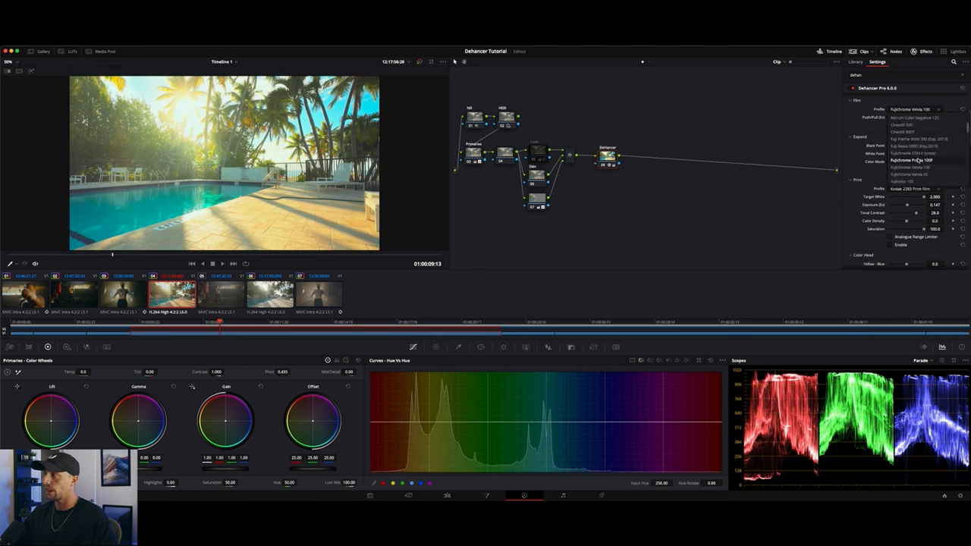
click(907, 160)
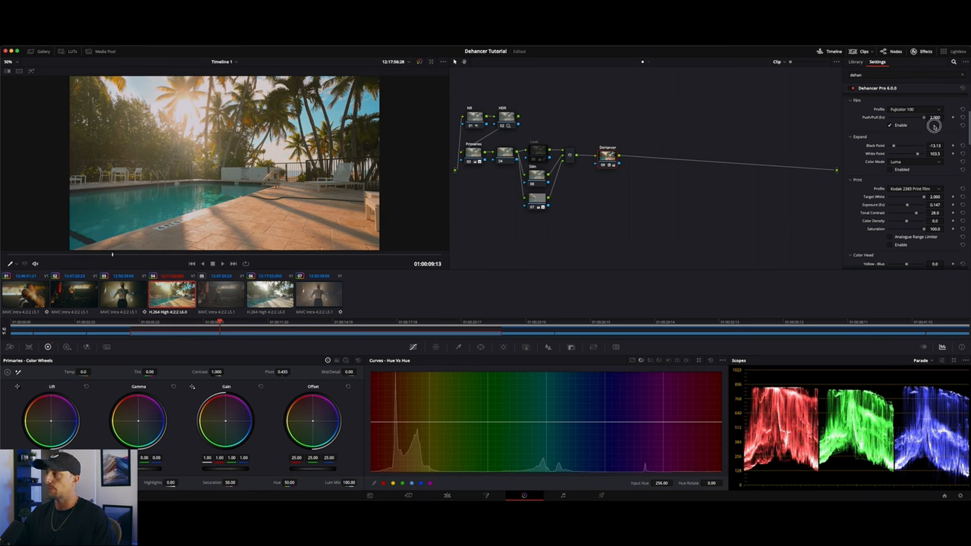
- Adjust the film's white point Expand value after closing the profile list
click(917, 109)
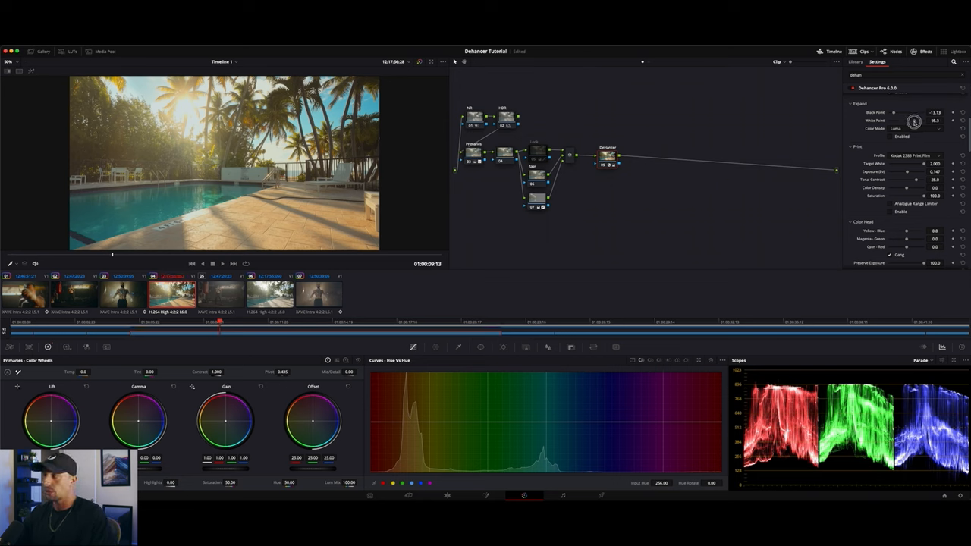
drag(913, 122, 913, 128)
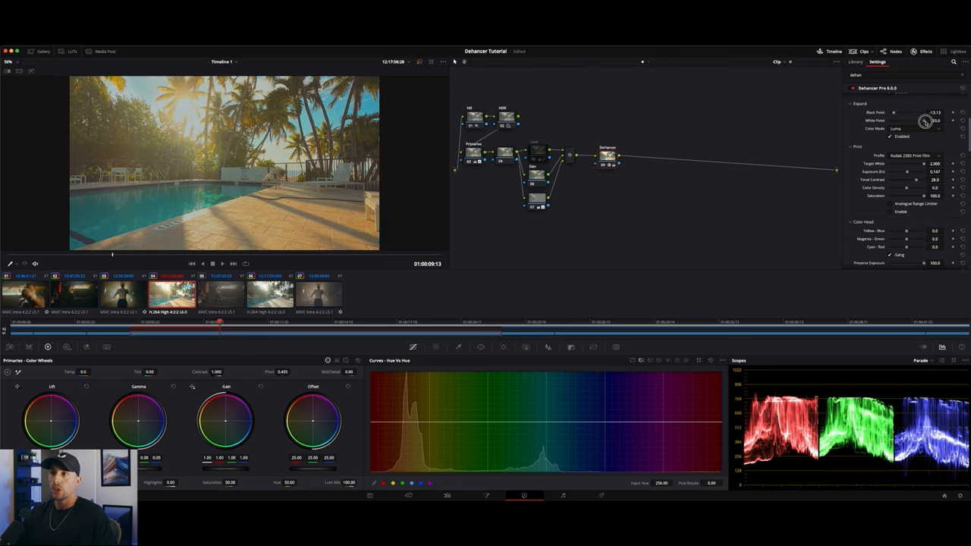
- Tweak the input White Point and Black Point values for the pool clip
drag(932, 122, 913, 121)
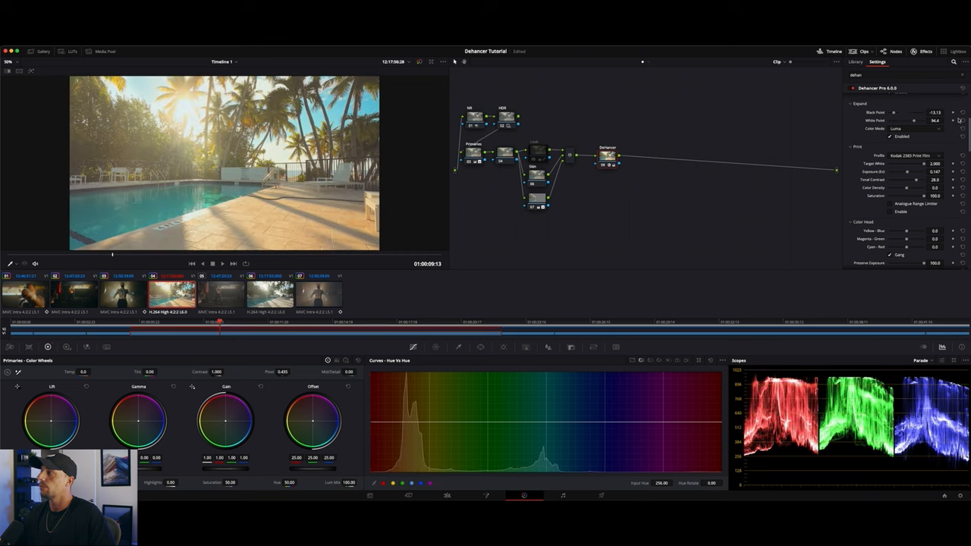
drag(893, 112, 894, 115)
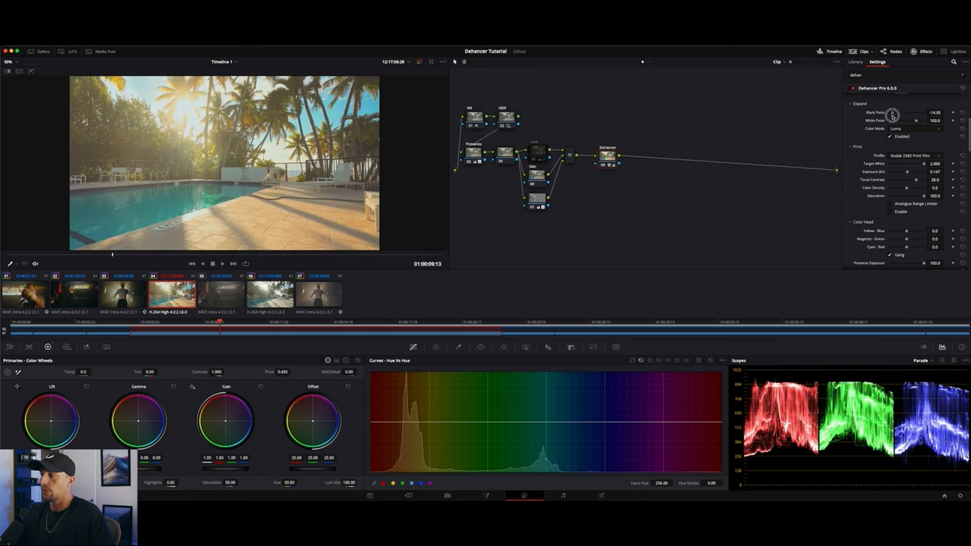
drag(894, 113, 916, 113)
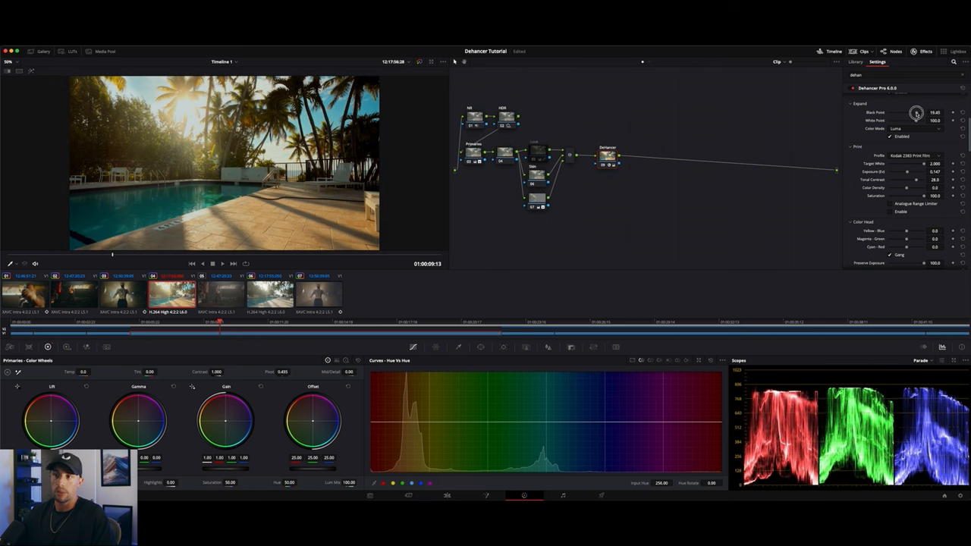
drag(916, 112, 895, 112)
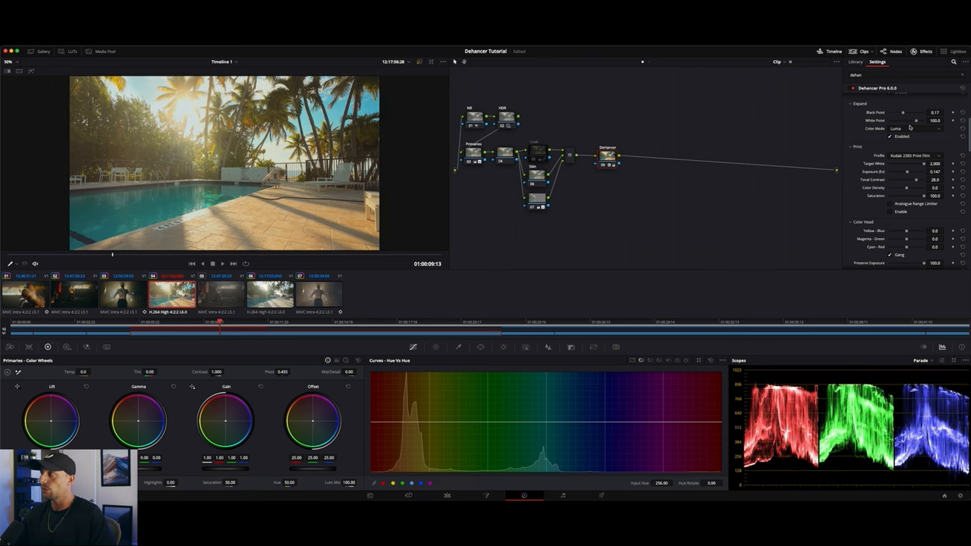
- Choose a colour mode for the Dehancer input stage
click(918, 127)
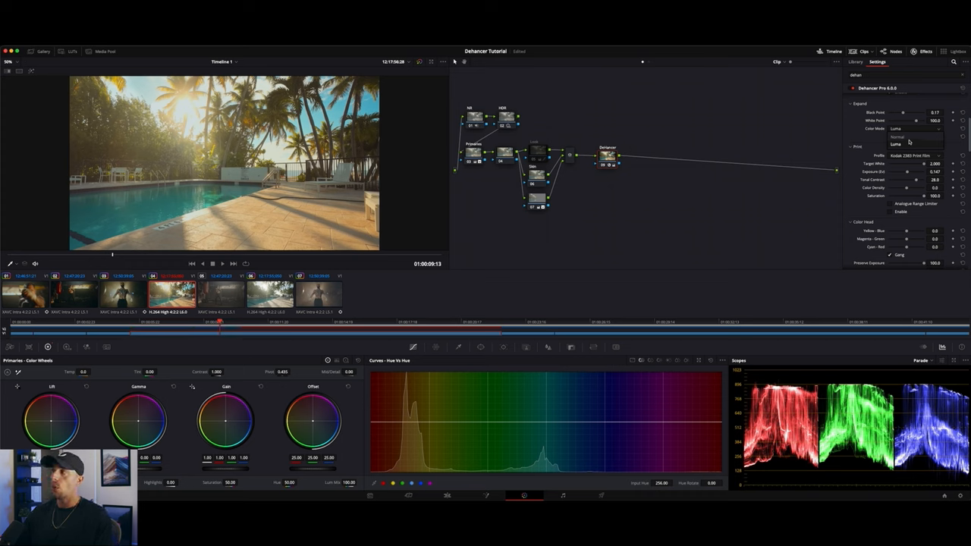
click(916, 128)
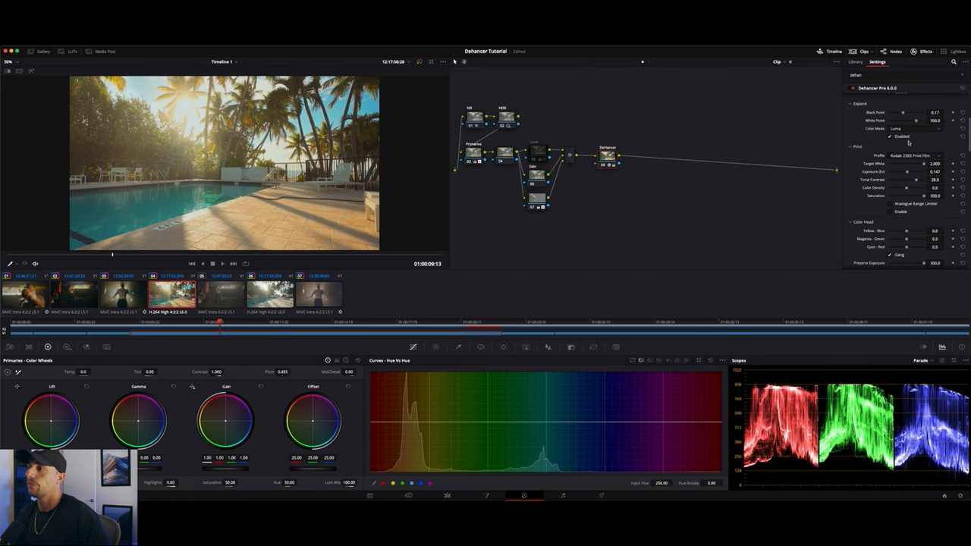
- Show the stills gallery and pick a warmer, golden film stock profile
click(43, 51)
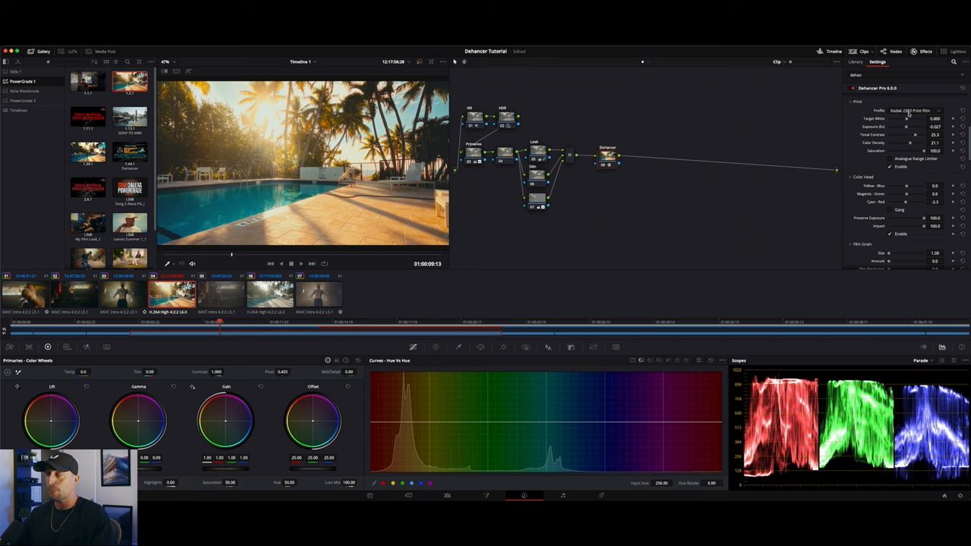
click(918, 111)
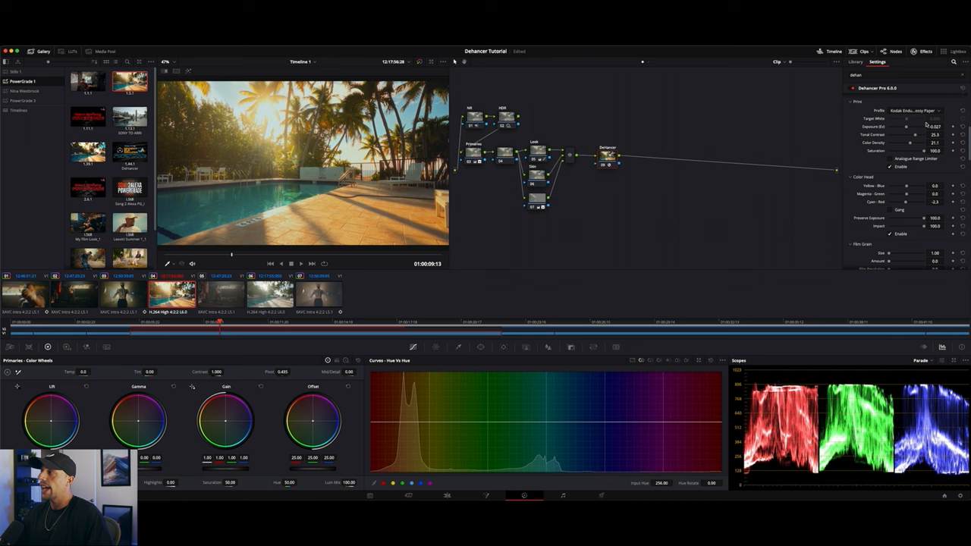
click(913, 111)
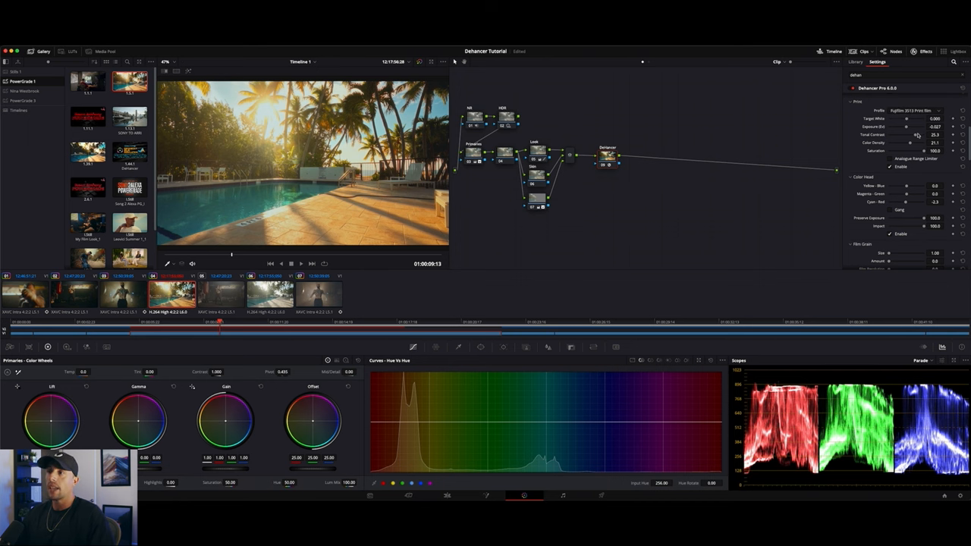
click(912, 111)
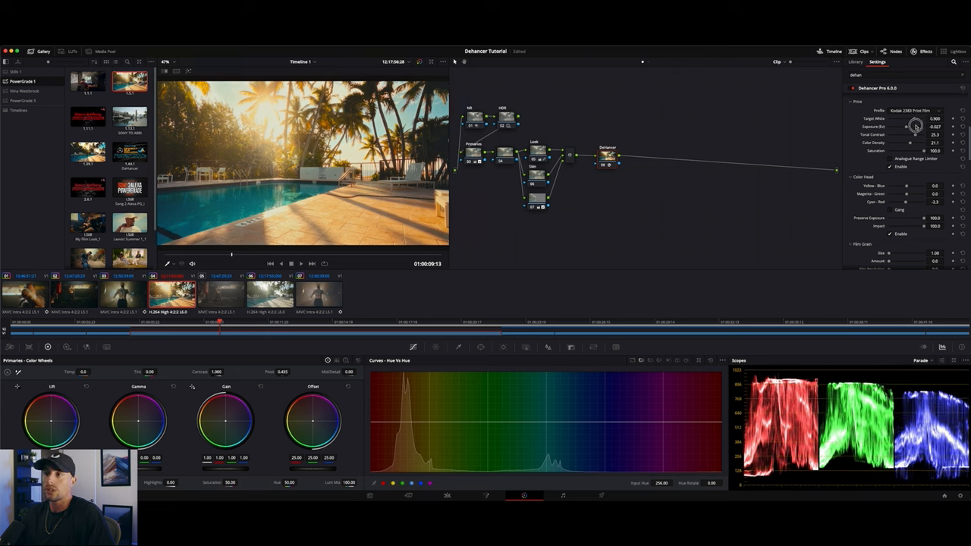
- Adjust the film emulation's Exposure and Tonal Contrast values to taste
drag(916, 127, 885, 127)
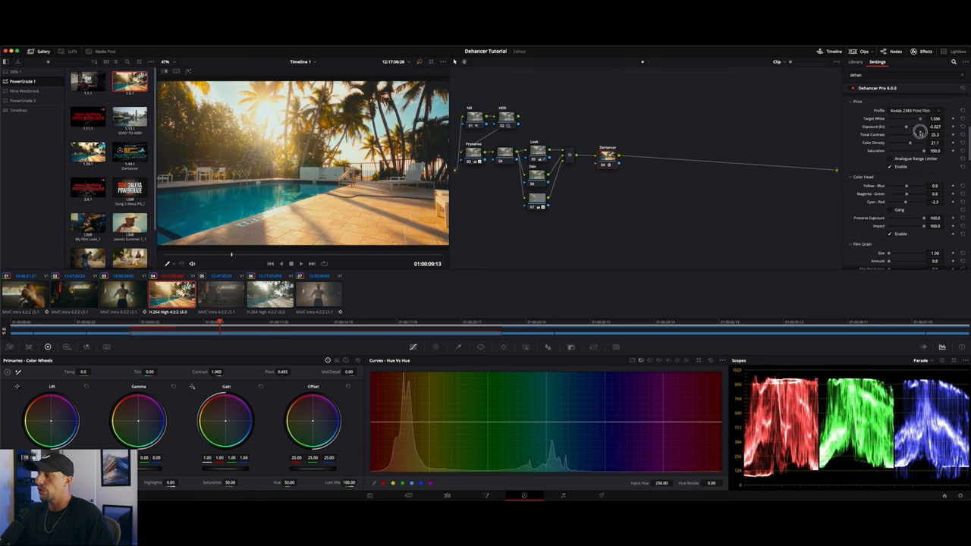
drag(906, 118, 933, 119)
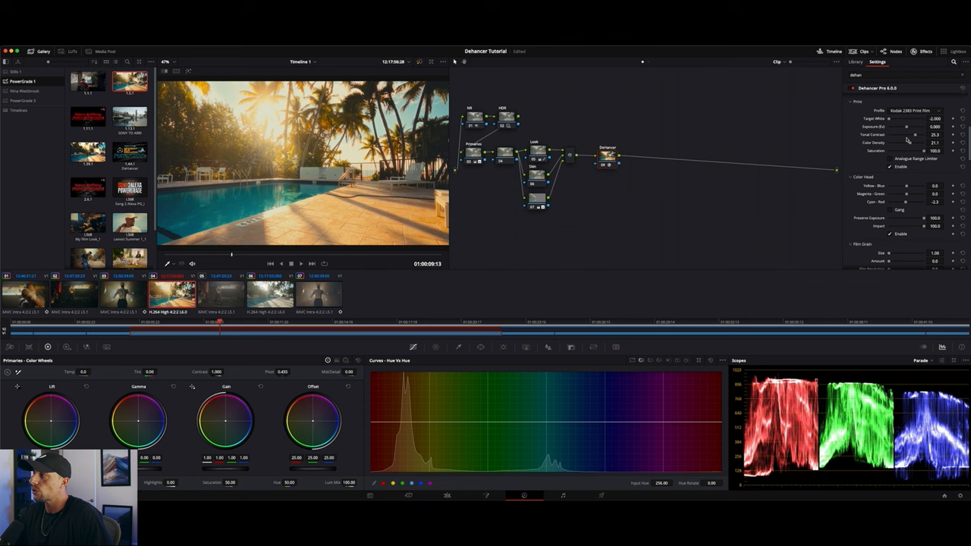
drag(907, 133, 887, 139)
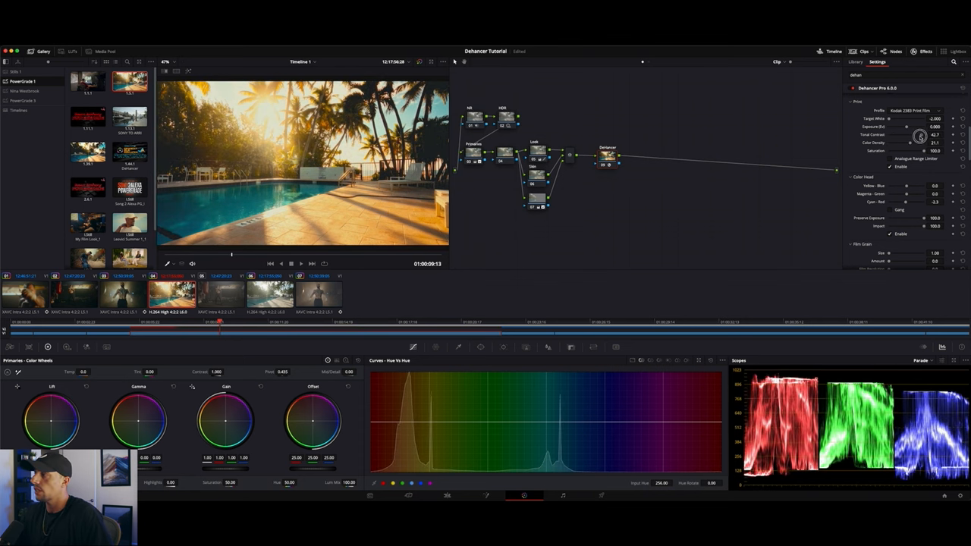
drag(918, 134, 913, 137)
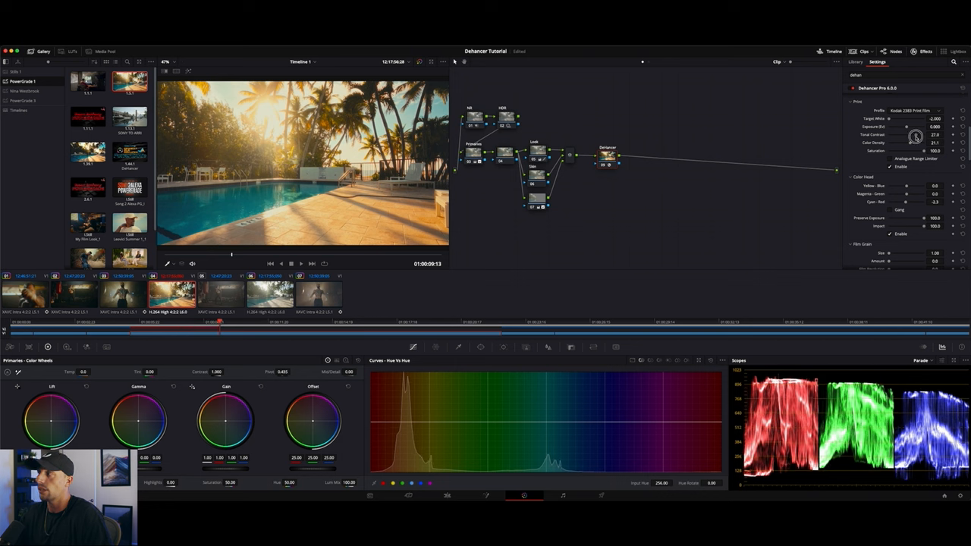
drag(916, 135, 913, 138)
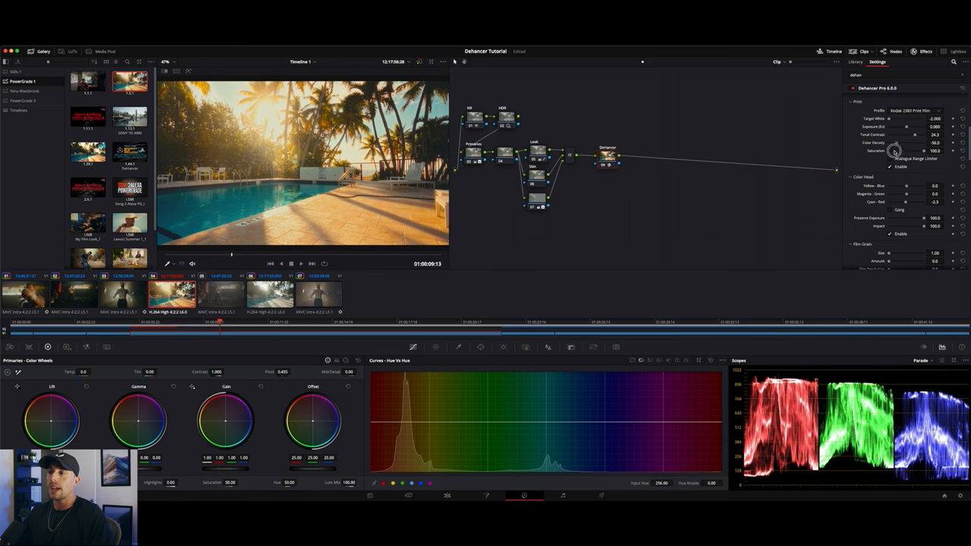
- Adjust the film look's Color Density and Saturation values
drag(913, 143, 904, 142)
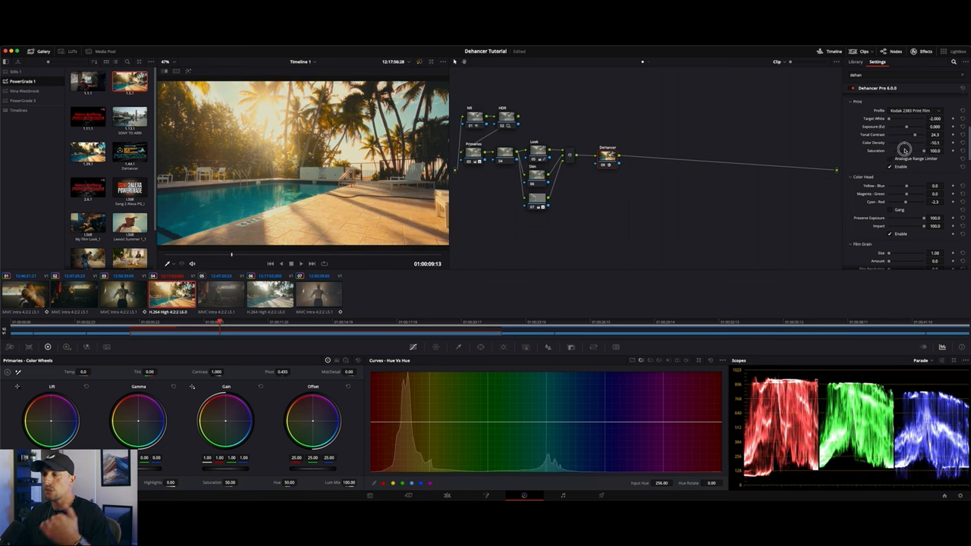
drag(907, 148, 922, 148)
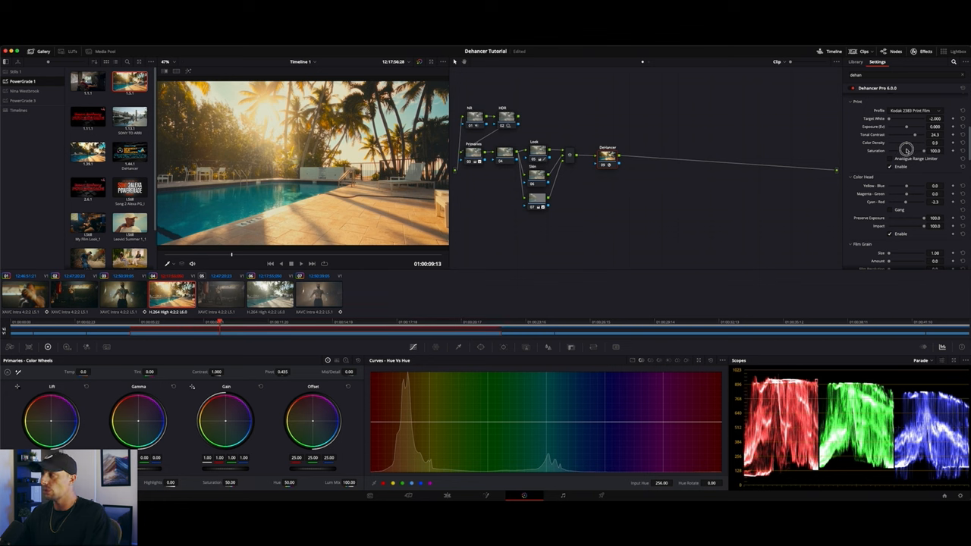
drag(907, 142, 917, 143)
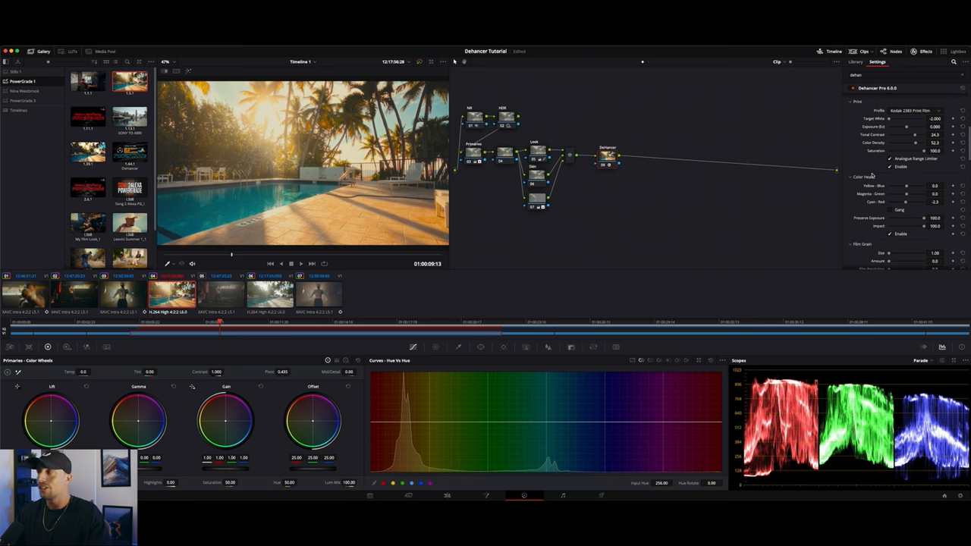
mouse_move(872, 170)
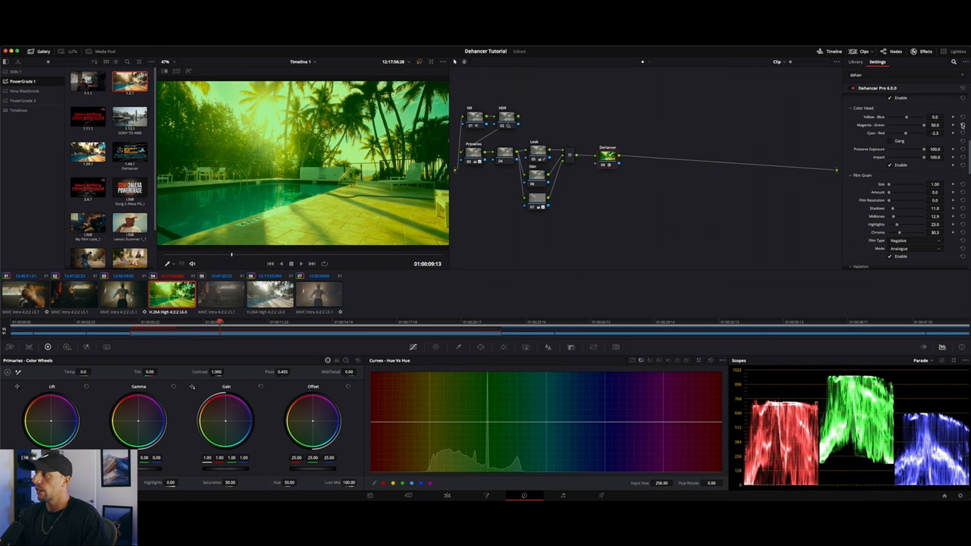
- Cool the Color Output tint sliders to reduce the heavy orange cast
drag(910, 133, 866, 134)
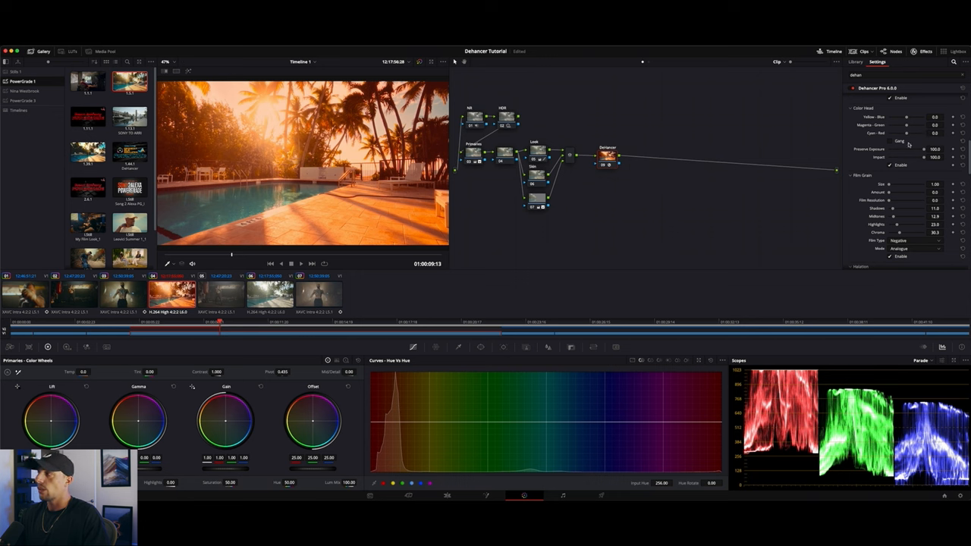
drag(918, 133, 895, 133)
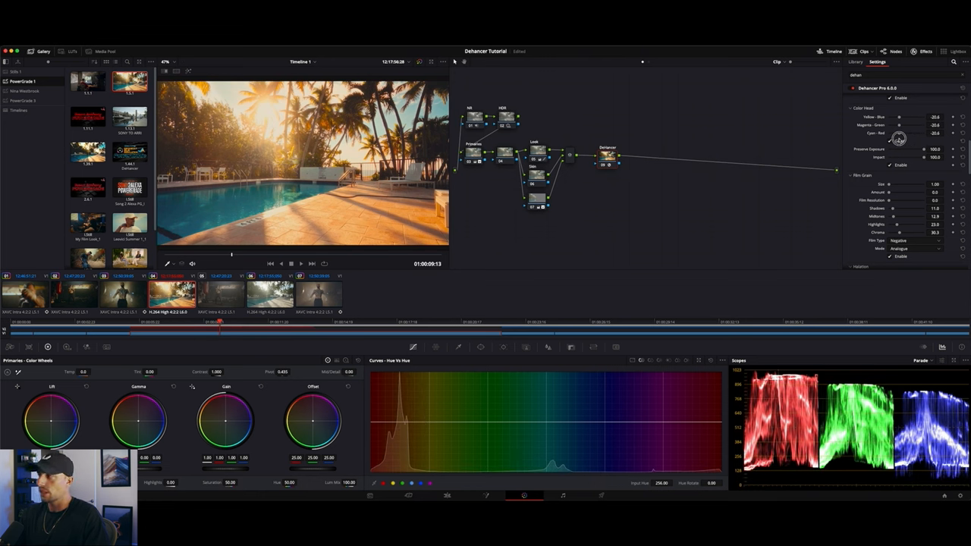
drag(897, 137, 916, 136)
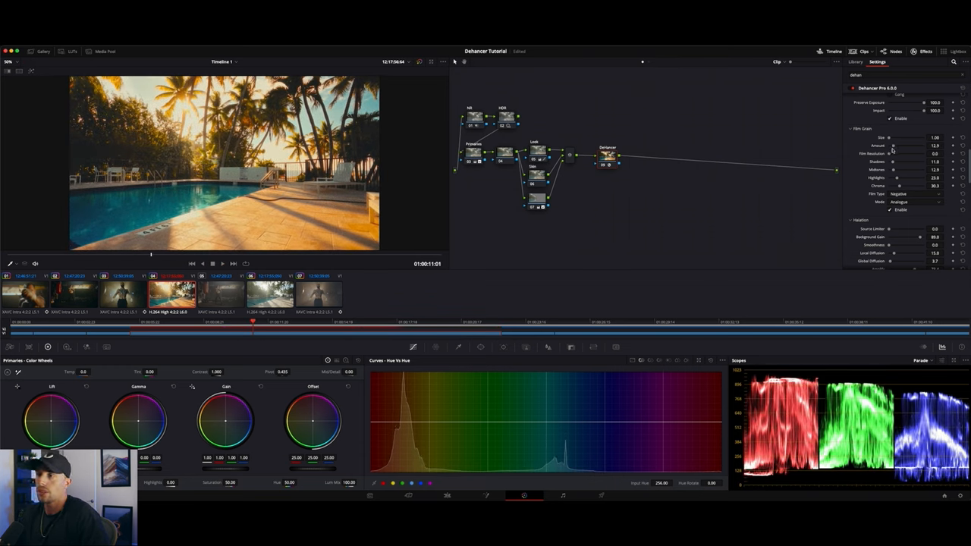
- Tweak Film Grain Amount, Film Resolution, Shadows, Highlights and Saturation for subtler texture
drag(895, 153, 893, 153)
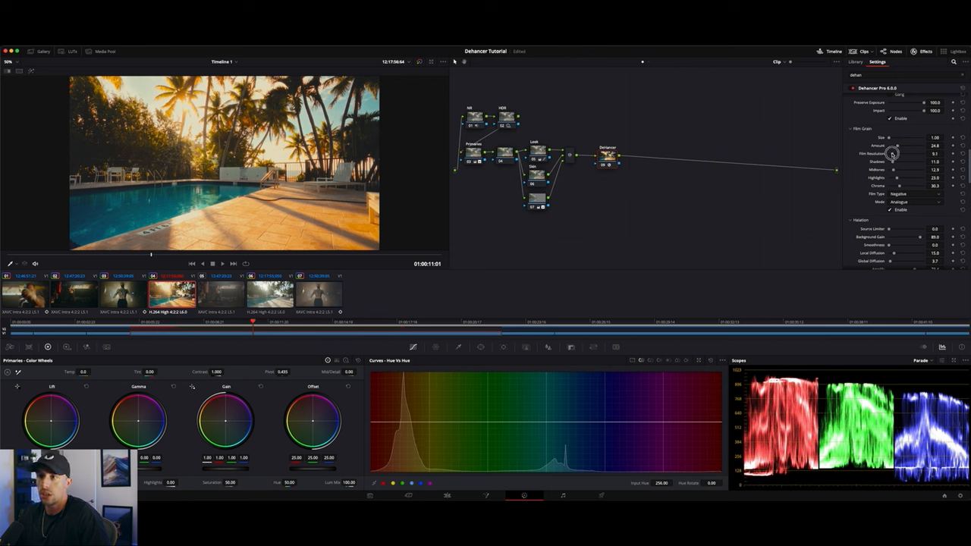
drag(892, 155, 892, 161)
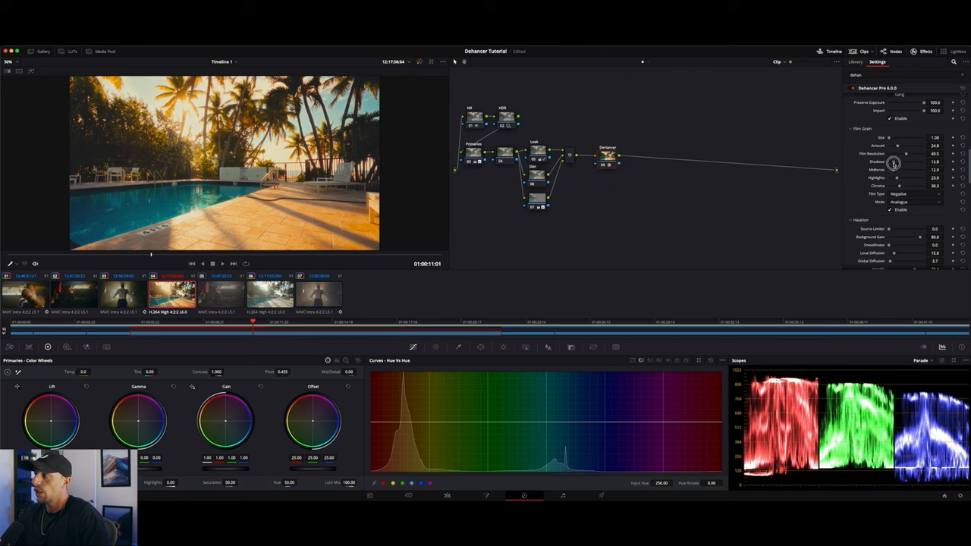
drag(922, 160, 895, 161)
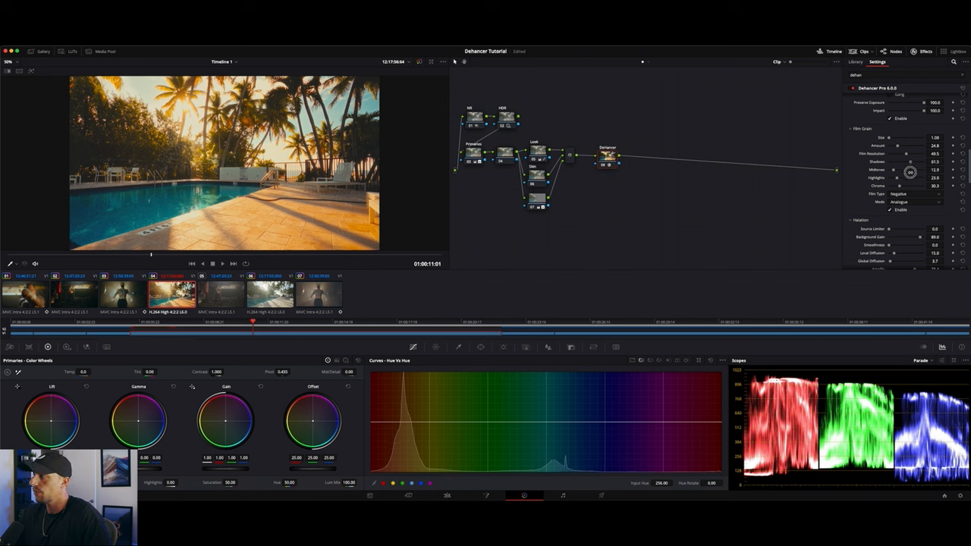
drag(909, 161, 922, 161)
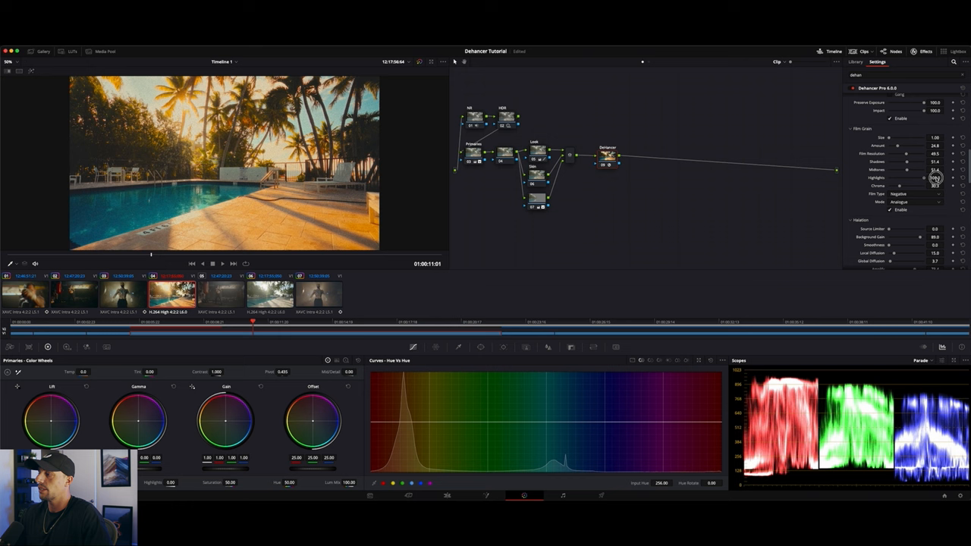
drag(910, 177, 932, 178)
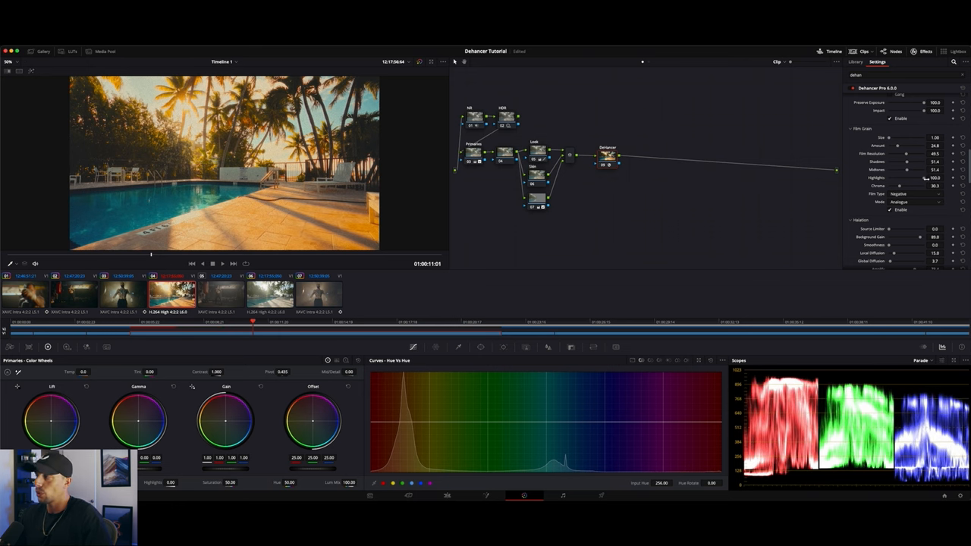
drag(917, 185, 895, 185)
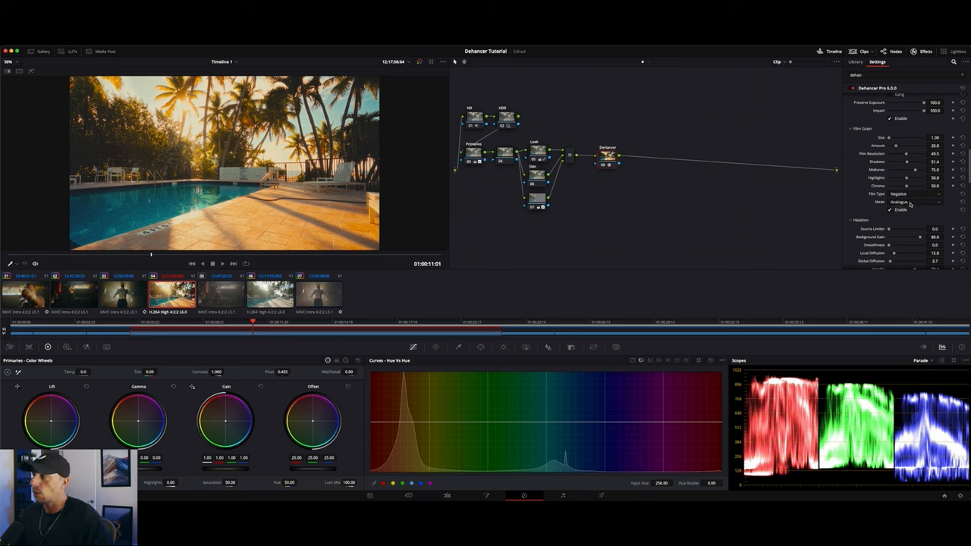
click(918, 194)
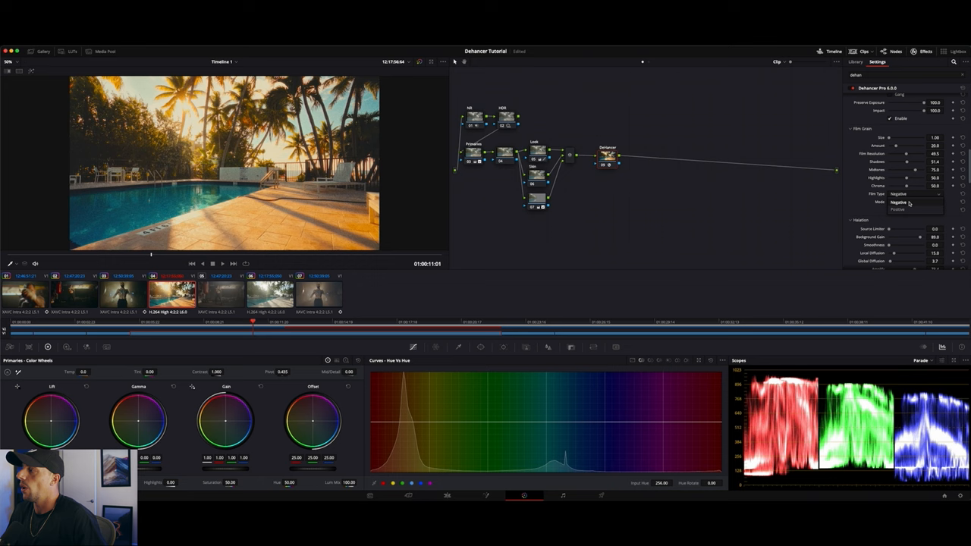
click(913, 202)
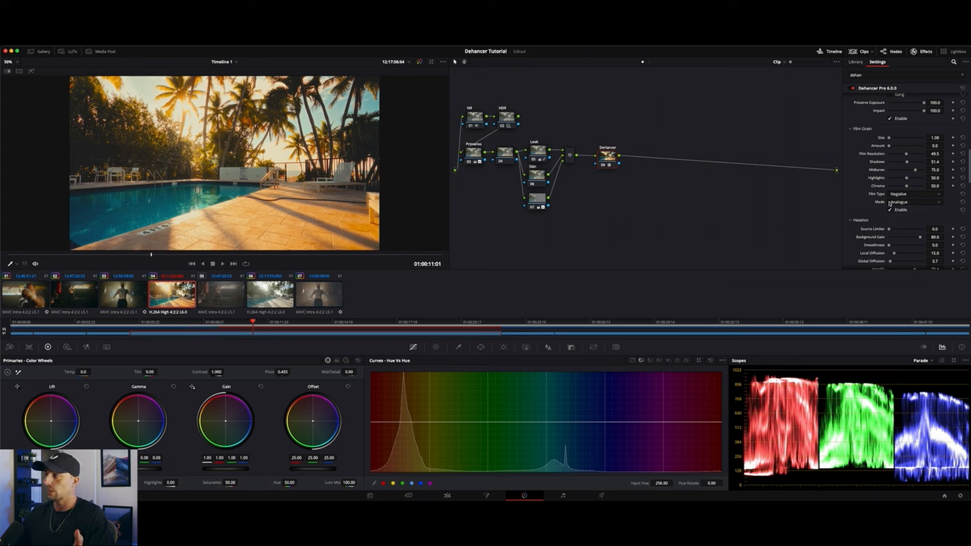
- Scroll the Dehancer settings down to the Halation and Bloom sections
scroll(down, 3)
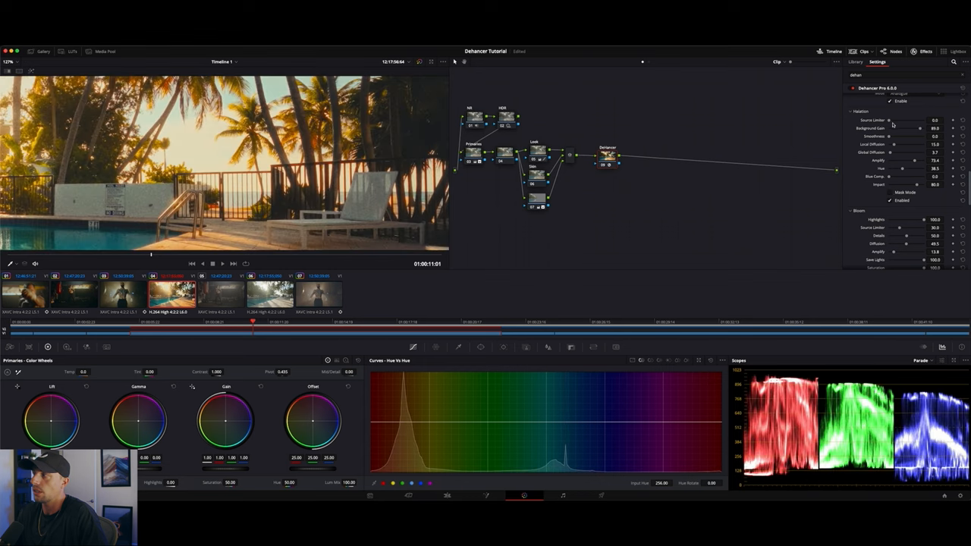
- Raise the halation source limiter and boost the background gain for a stronger highlight glow
drag(895, 120, 907, 120)
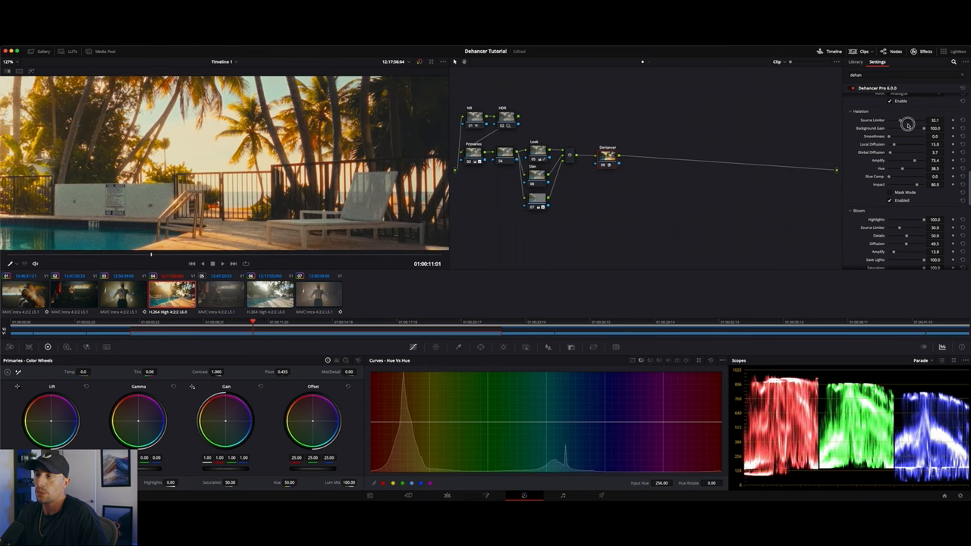
drag(907, 120, 943, 120)
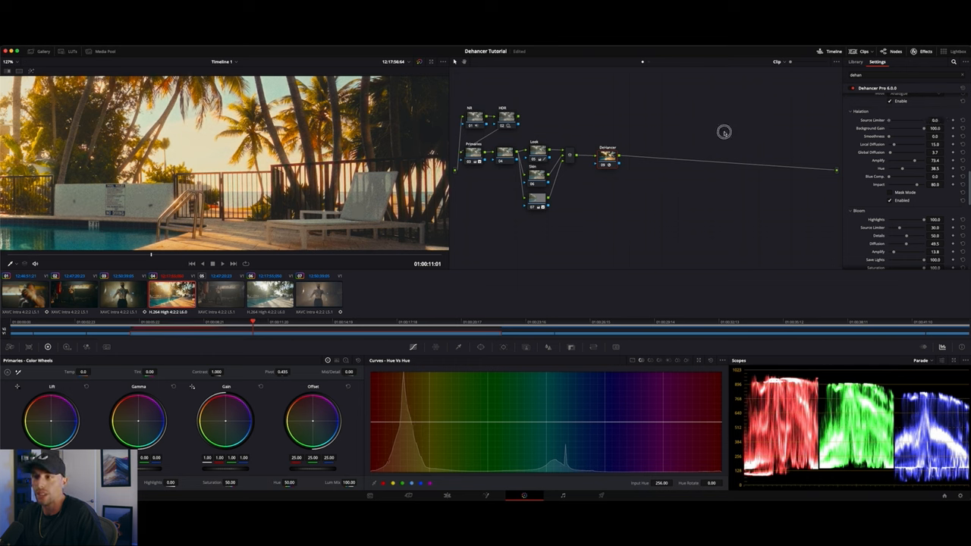
mouse_move(870, 134)
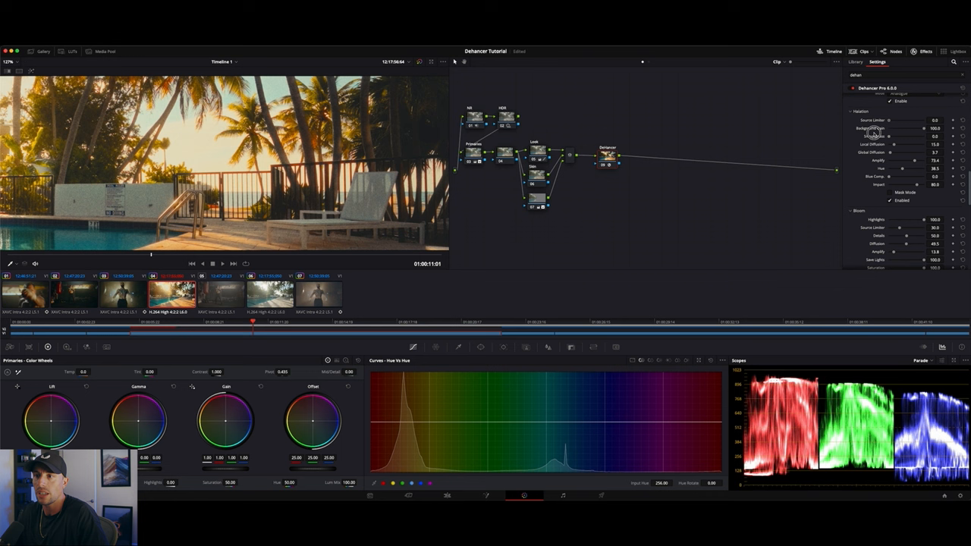
drag(918, 124, 919, 123)
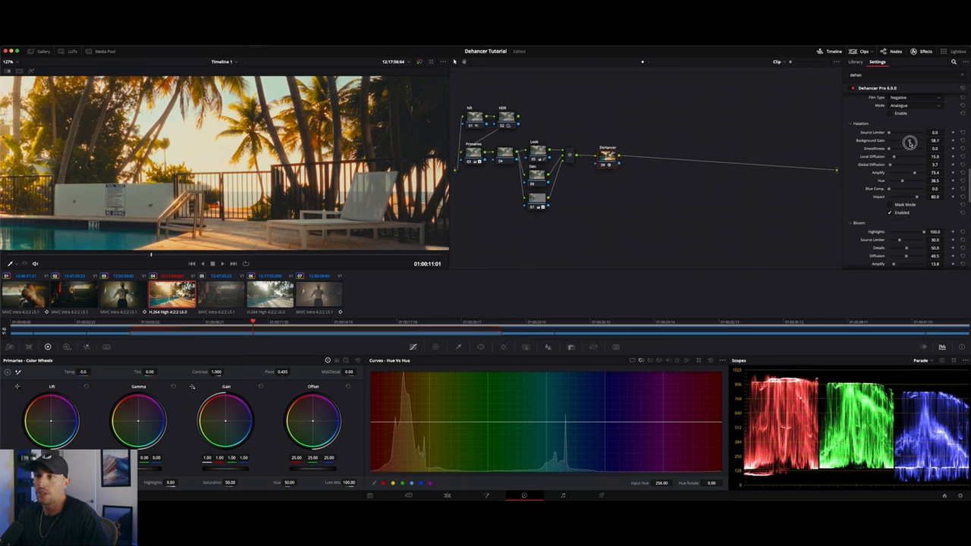
- Refine the halation source limit, glow strength and diffusion distance on the highlights
drag(910, 141, 903, 141)
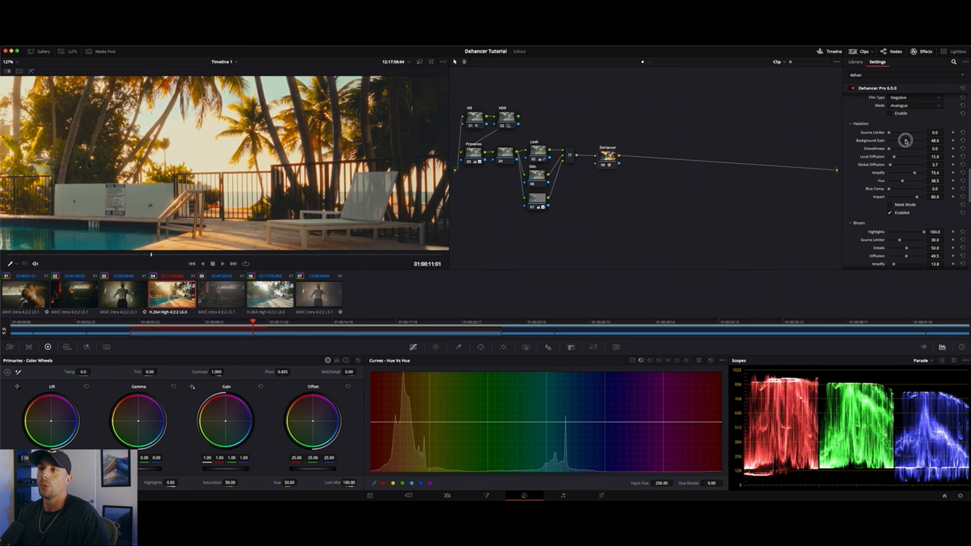
drag(904, 140, 924, 130)
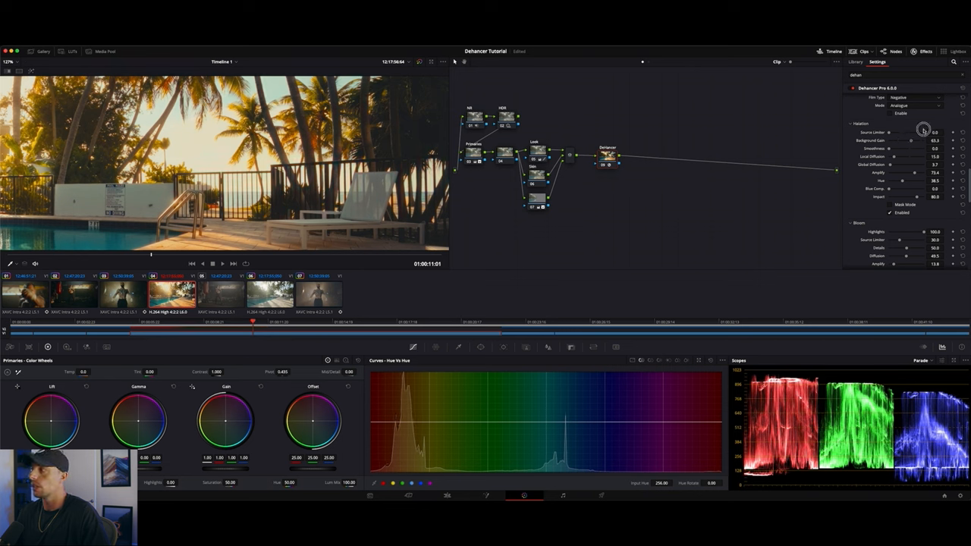
drag(918, 140, 941, 140)
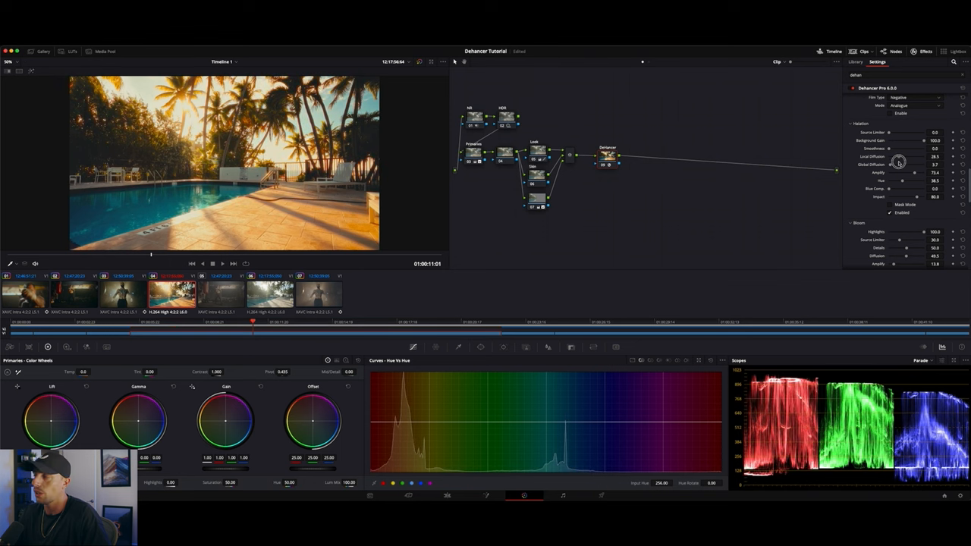
drag(898, 161, 903, 161)
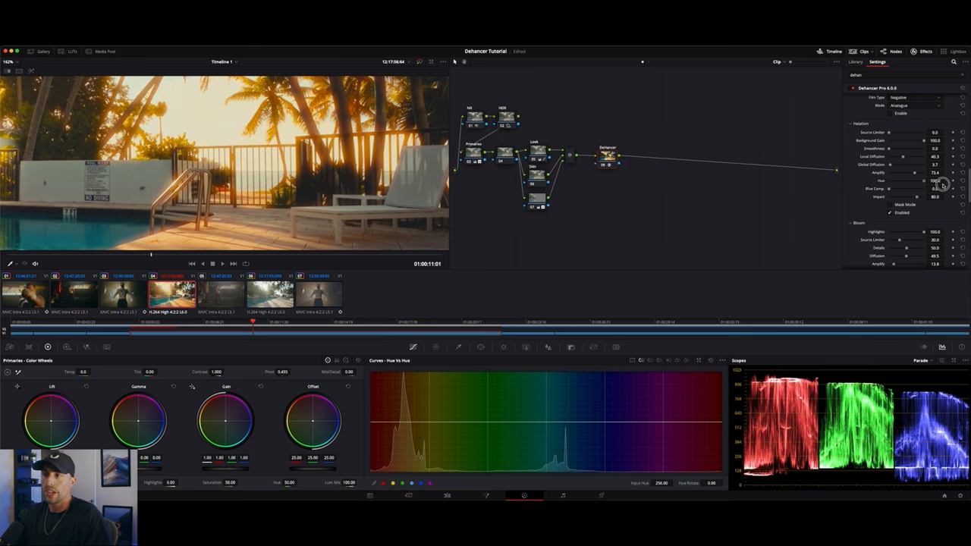
- Tune the halation colour, strength and spread, then switch the bloom effect on
drag(943, 181, 913, 180)
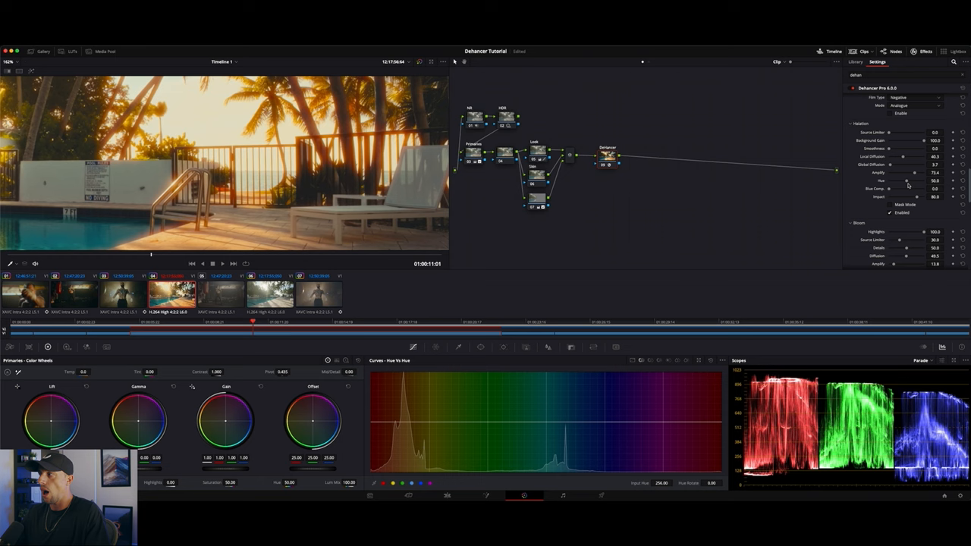
drag(906, 181, 916, 181)
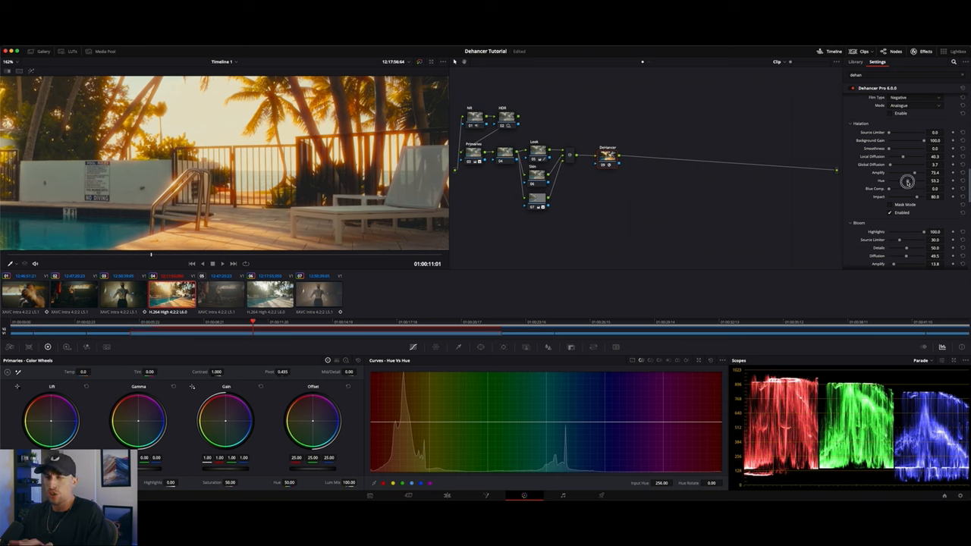
drag(913, 181, 897, 181)
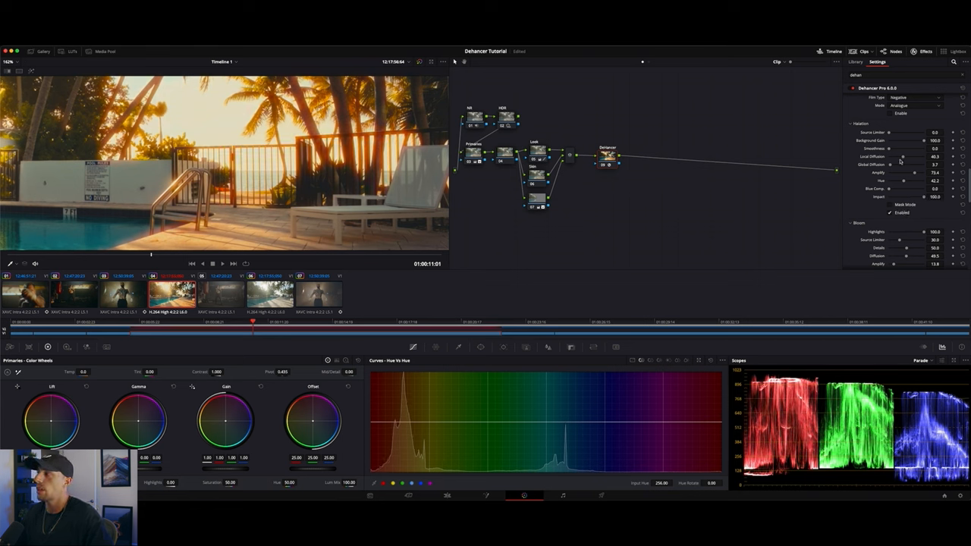
drag(913, 173, 901, 176)
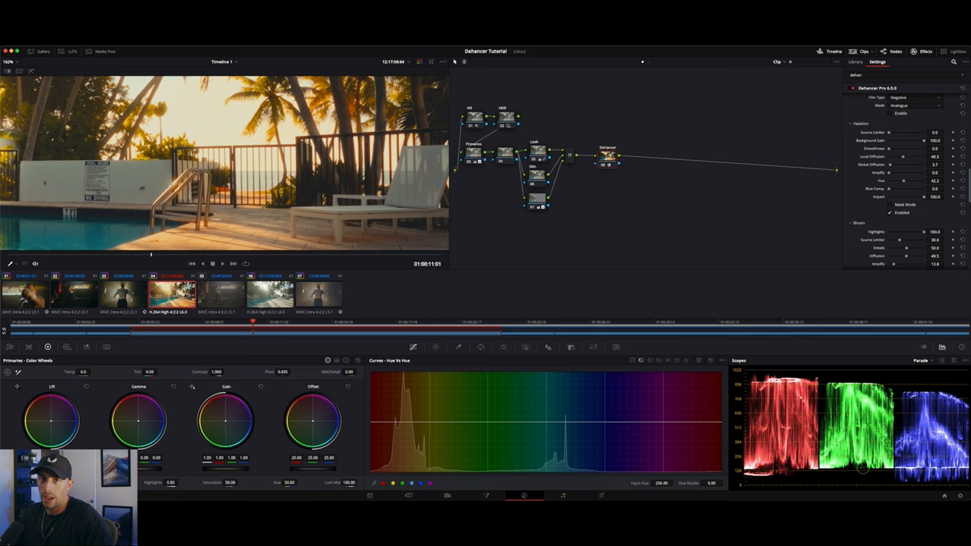
click(9, 61)
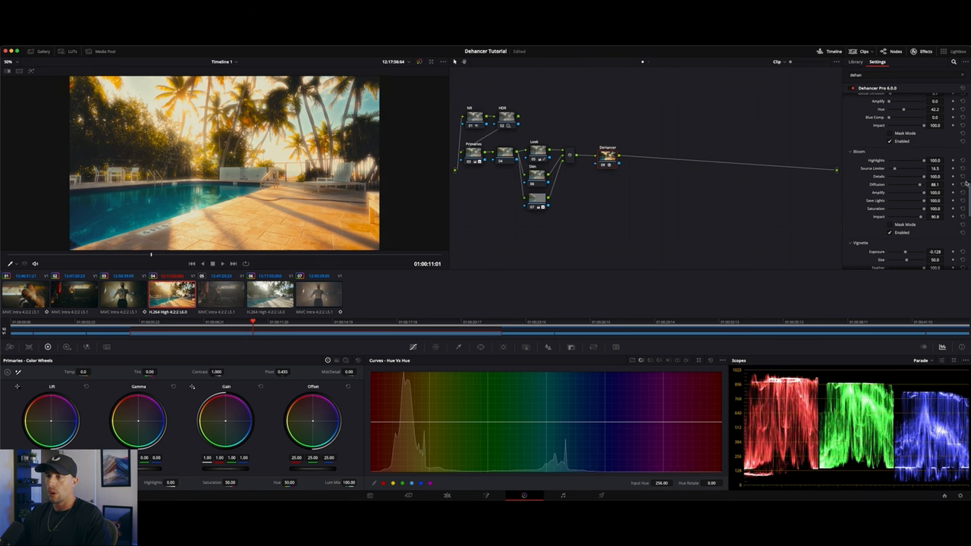
- Increase the bloom amount for a soft glow on the sunlit pool clip
drag(922, 200, 896, 200)
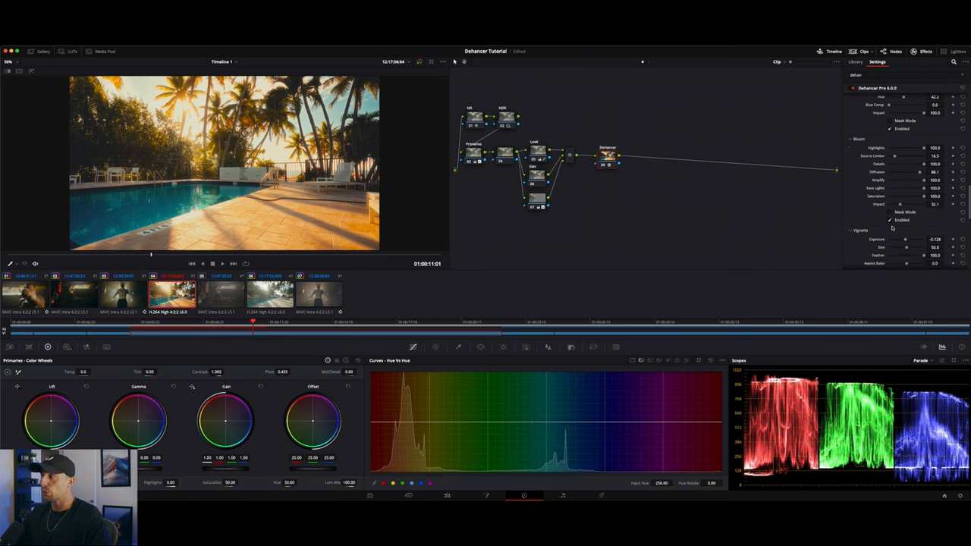
- Set the vignette exposure, size, feather and falloff to darken the clip's edges while previewing its shape
scroll(down, 3)
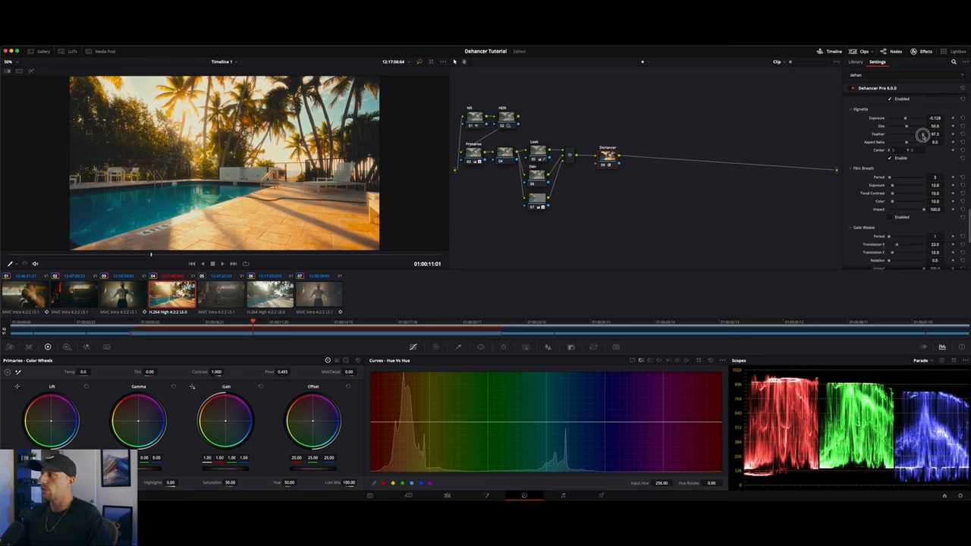
drag(922, 134, 906, 133)
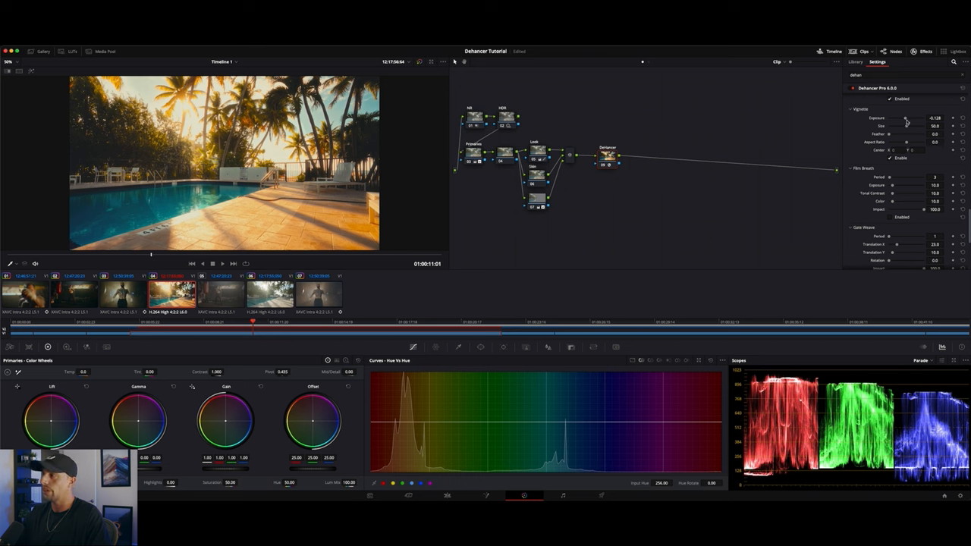
drag(906, 121, 893, 121)
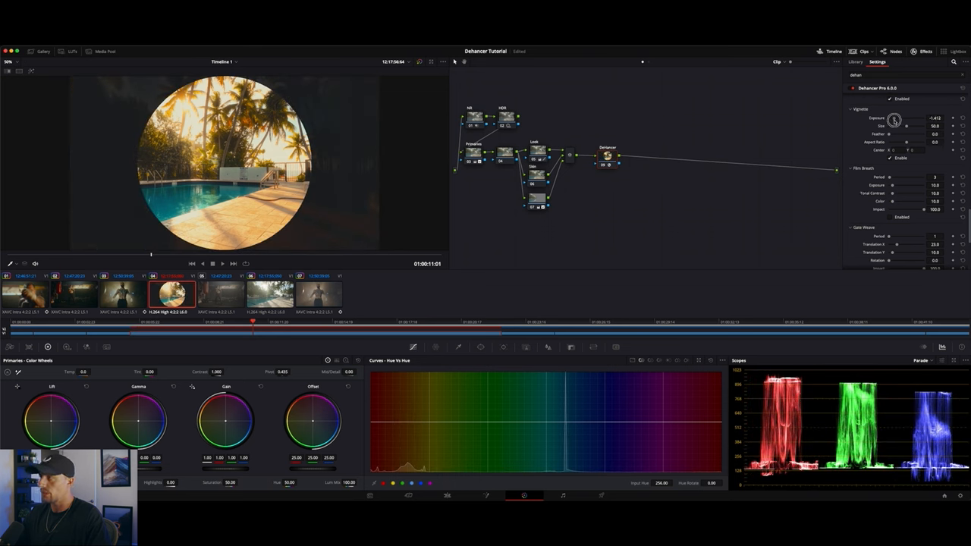
drag(894, 120, 903, 120)
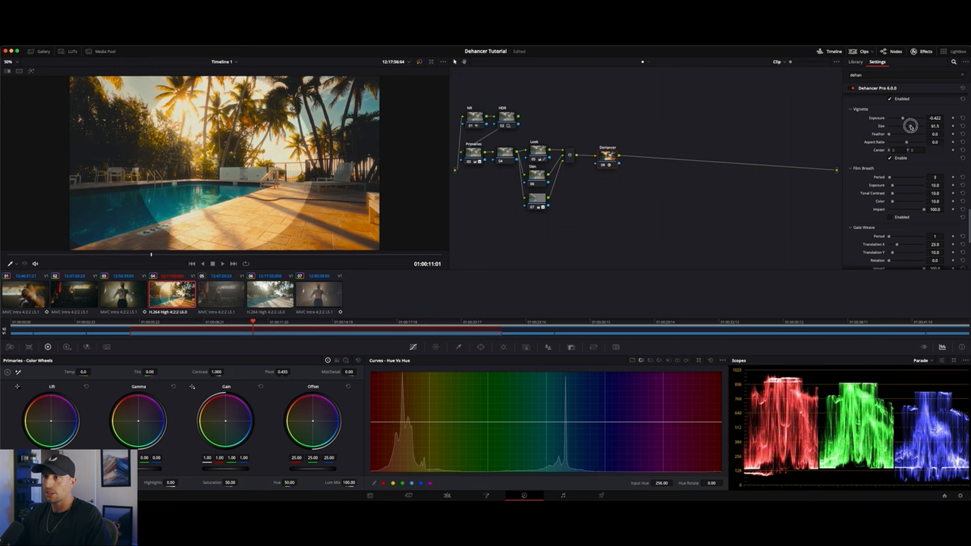
drag(912, 125, 902, 126)
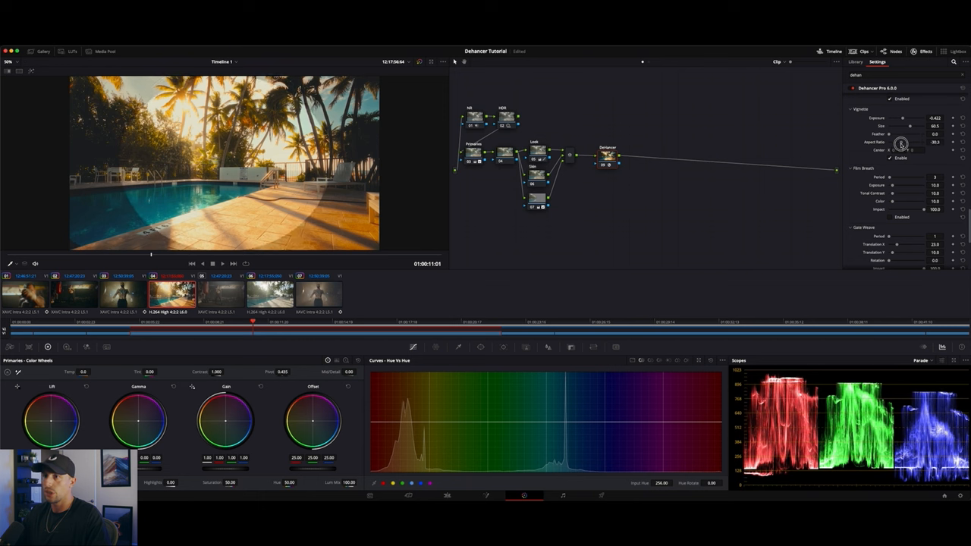
drag(916, 142, 916, 142)
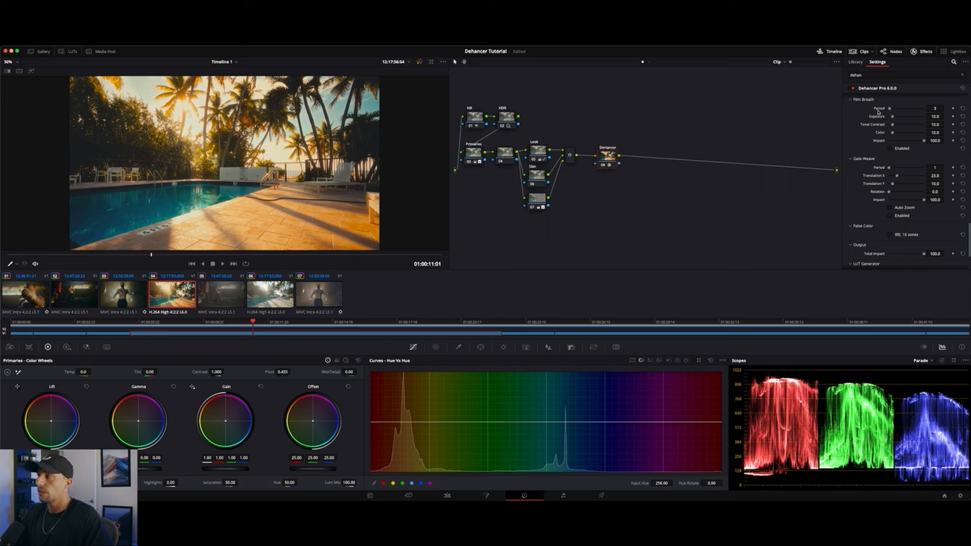
mouse_move(898, 124)
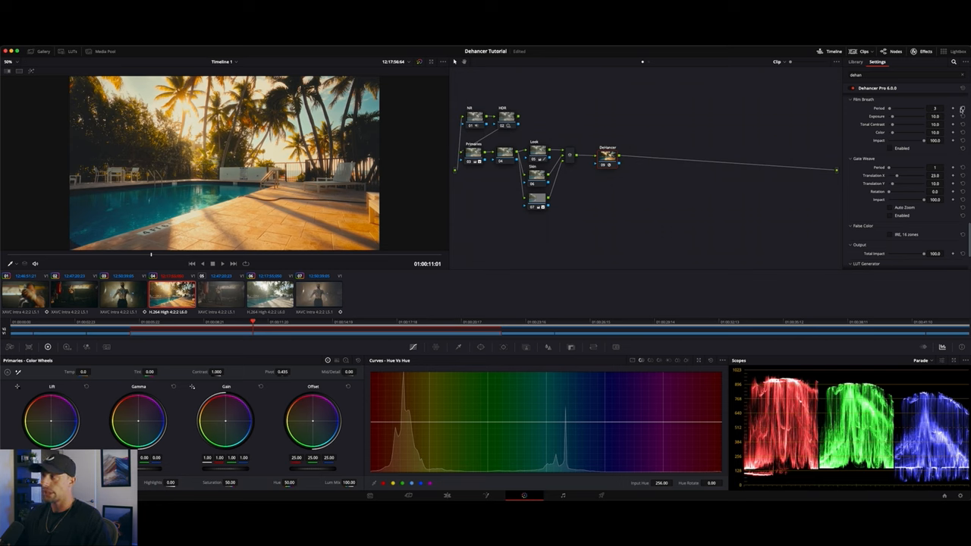
mouse_move(890, 150)
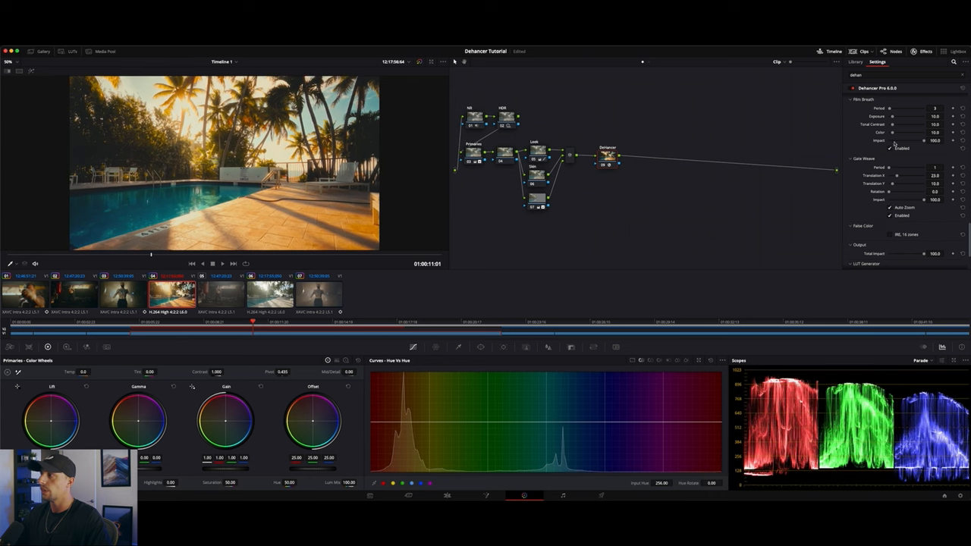
- Enable the gate weave effect for a subtle analog frame wobble
click(889, 206)
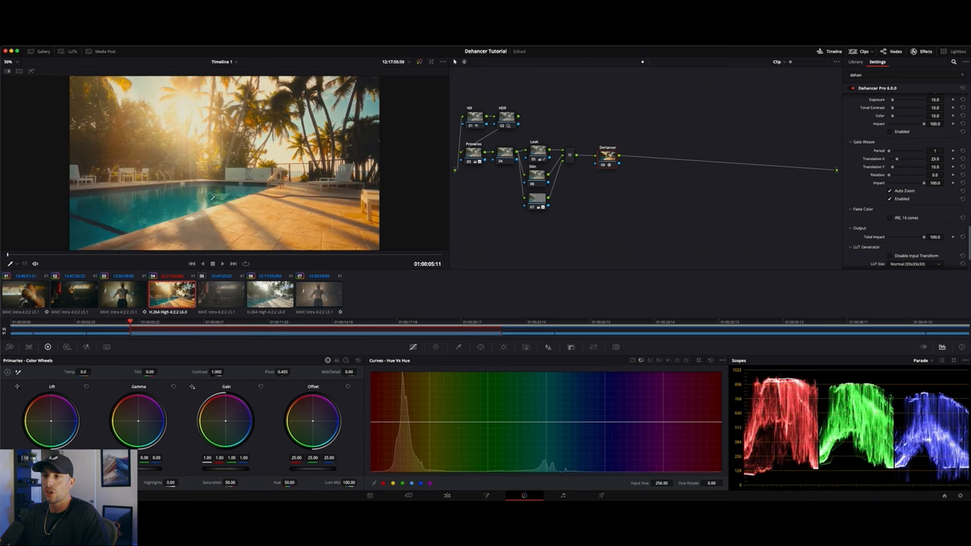
mouse_move(228, 190)
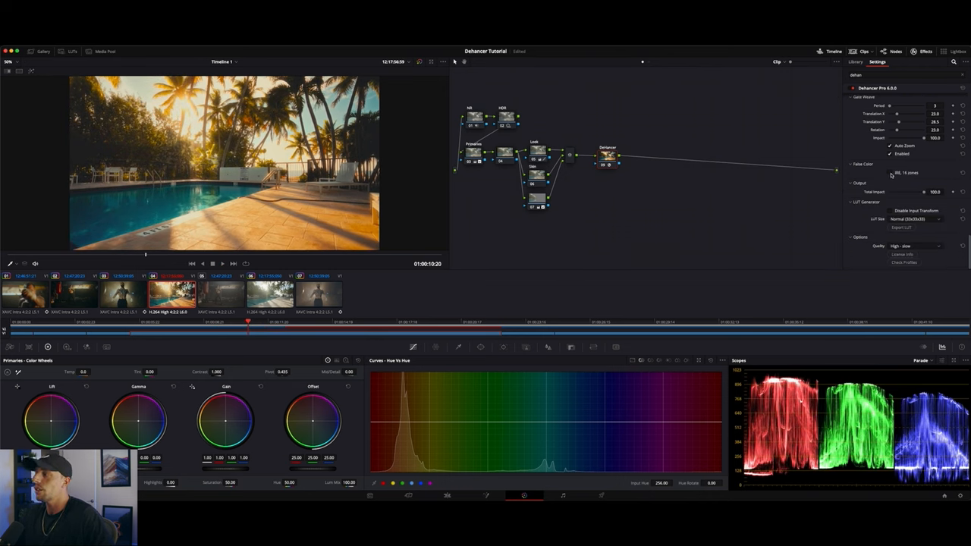
- Change an option in Dehancer's Output and LUT Generator section
click(890, 164)
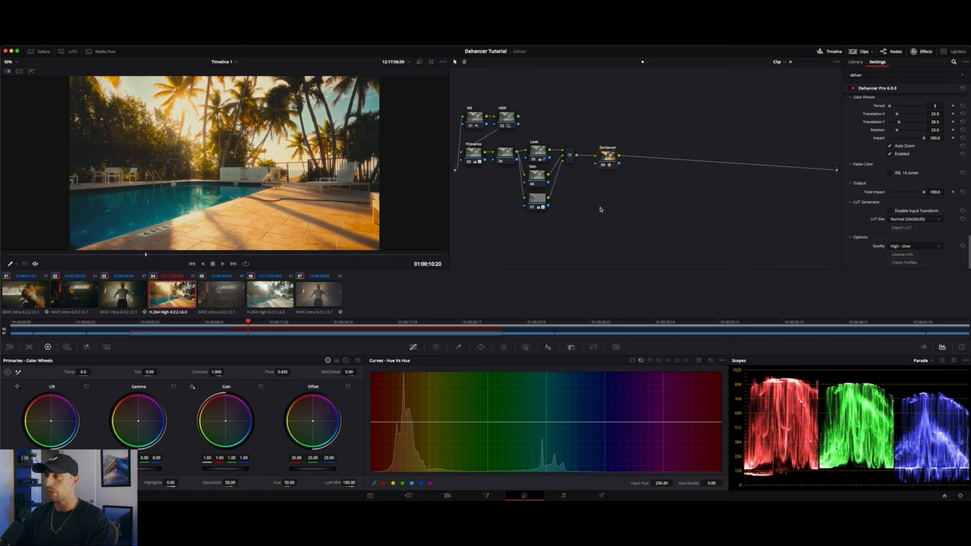
mouse_move(607, 197)
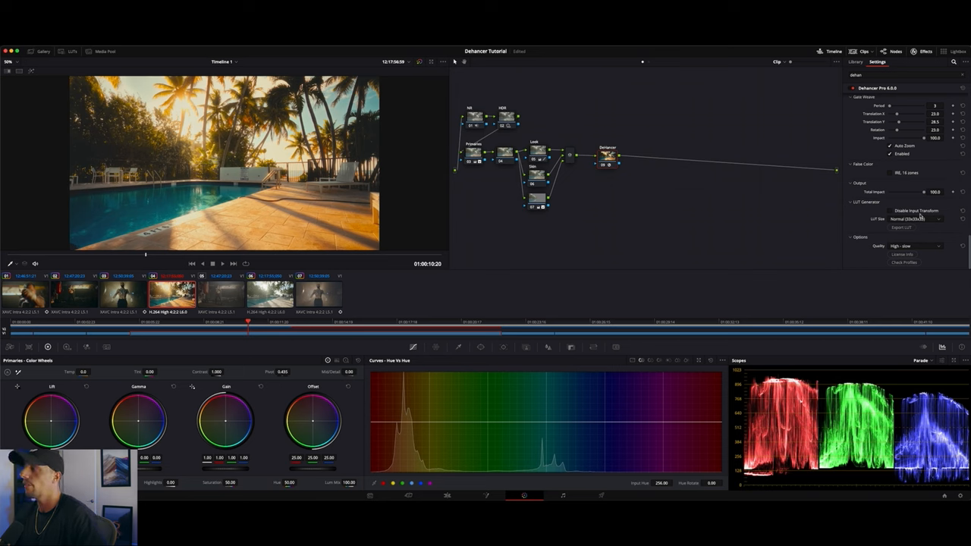
- Expand the LUT Size dropdown to list the available LUT size options
click(913, 218)
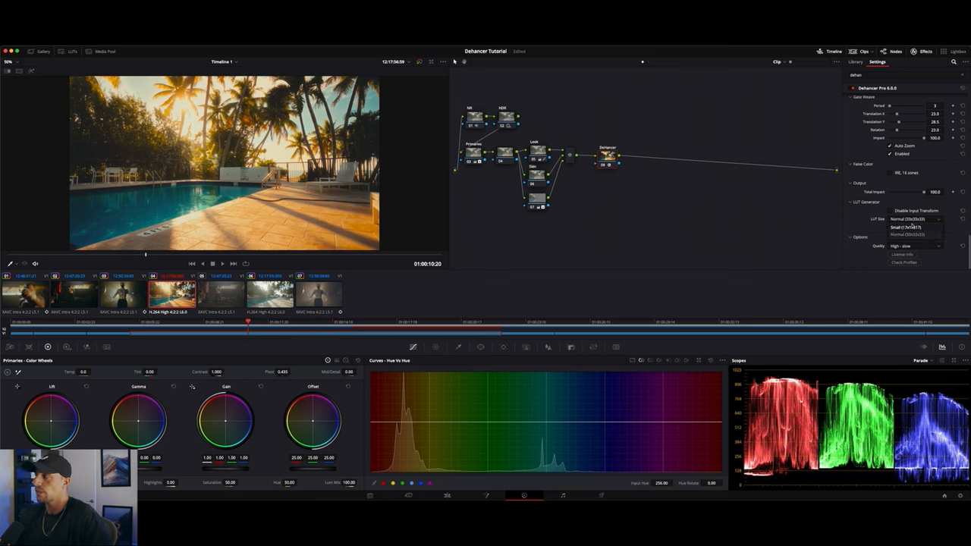